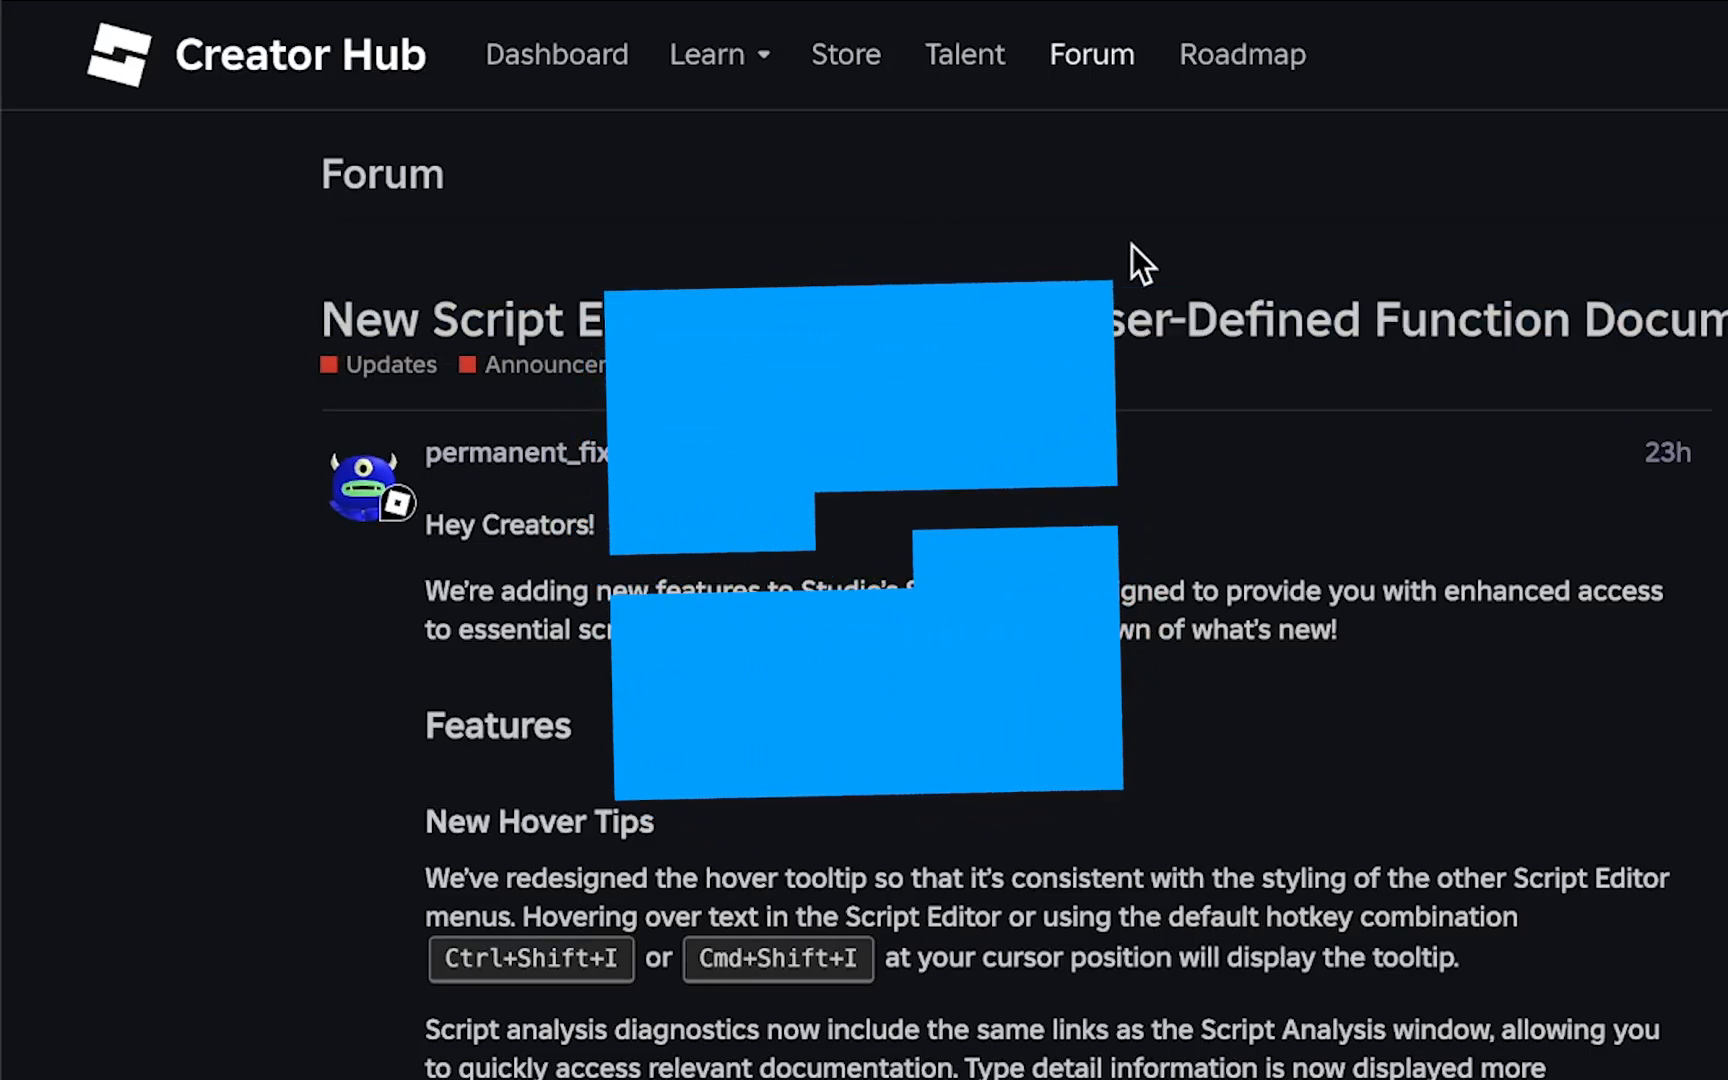
- Scroll the Hover Tips announcement thread to the staff reply listing supported HTML tags
scroll(down, 3)
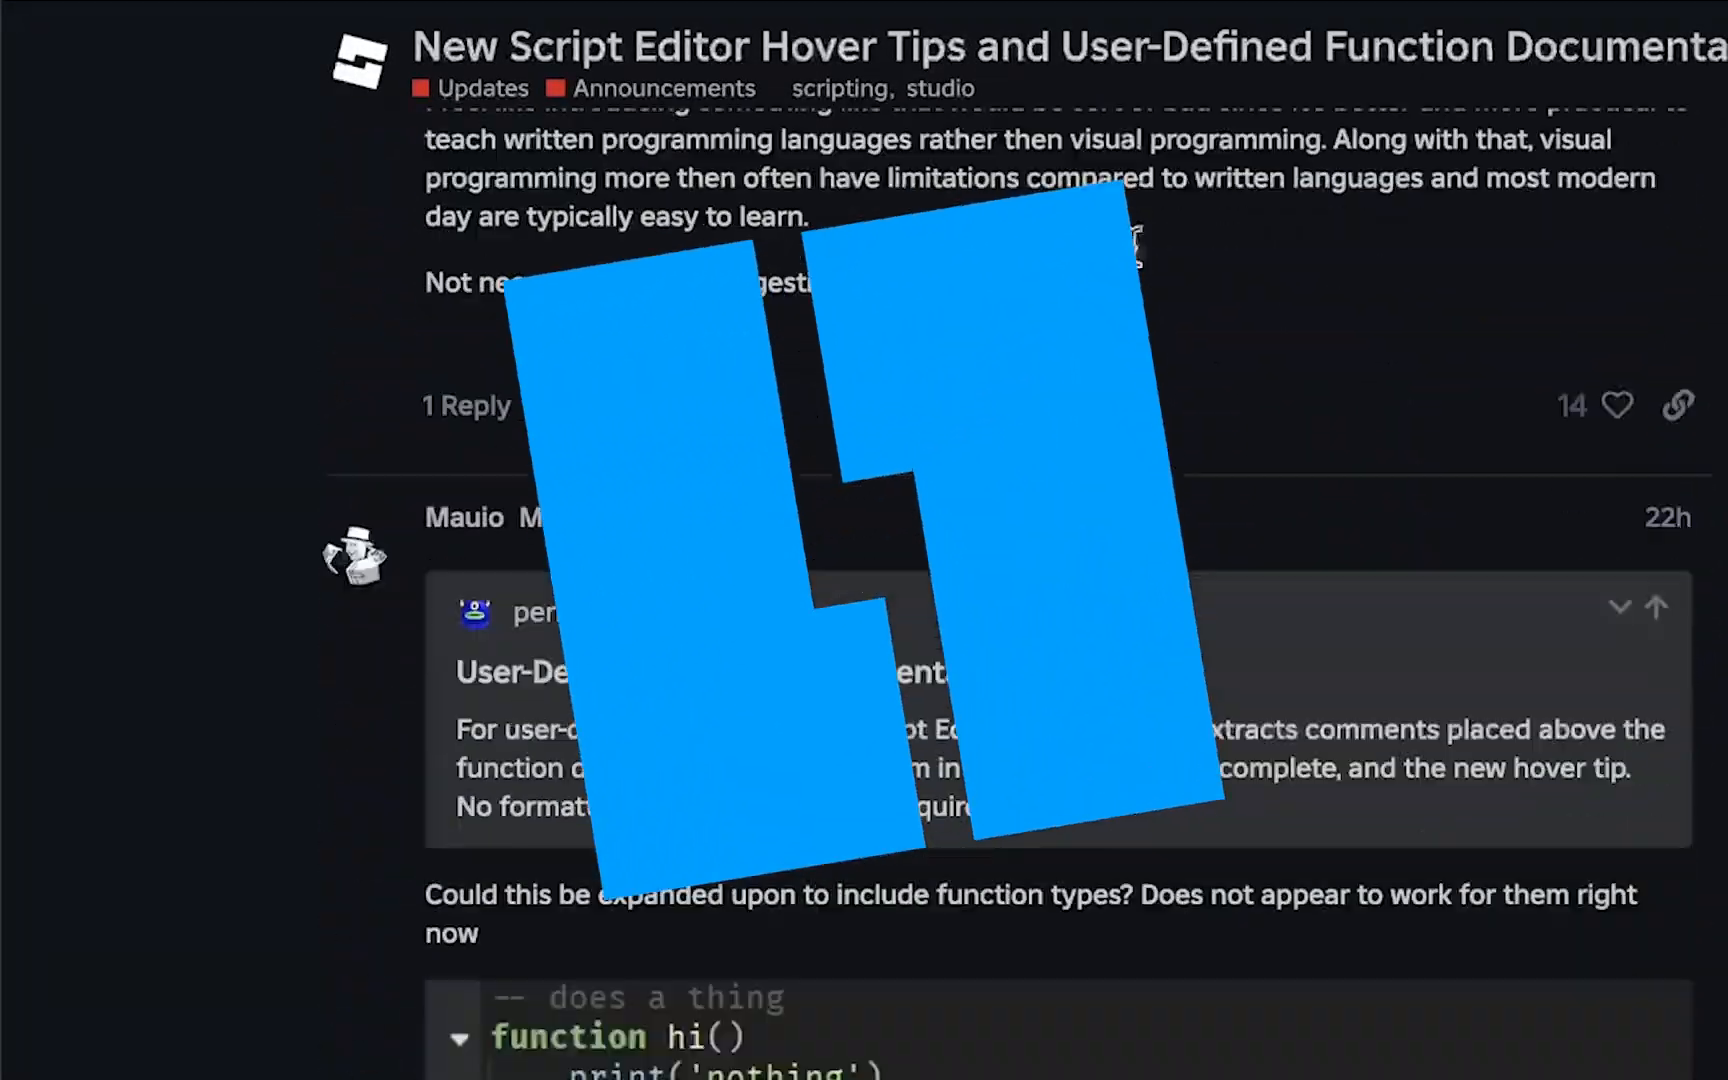
scroll(down, 3)
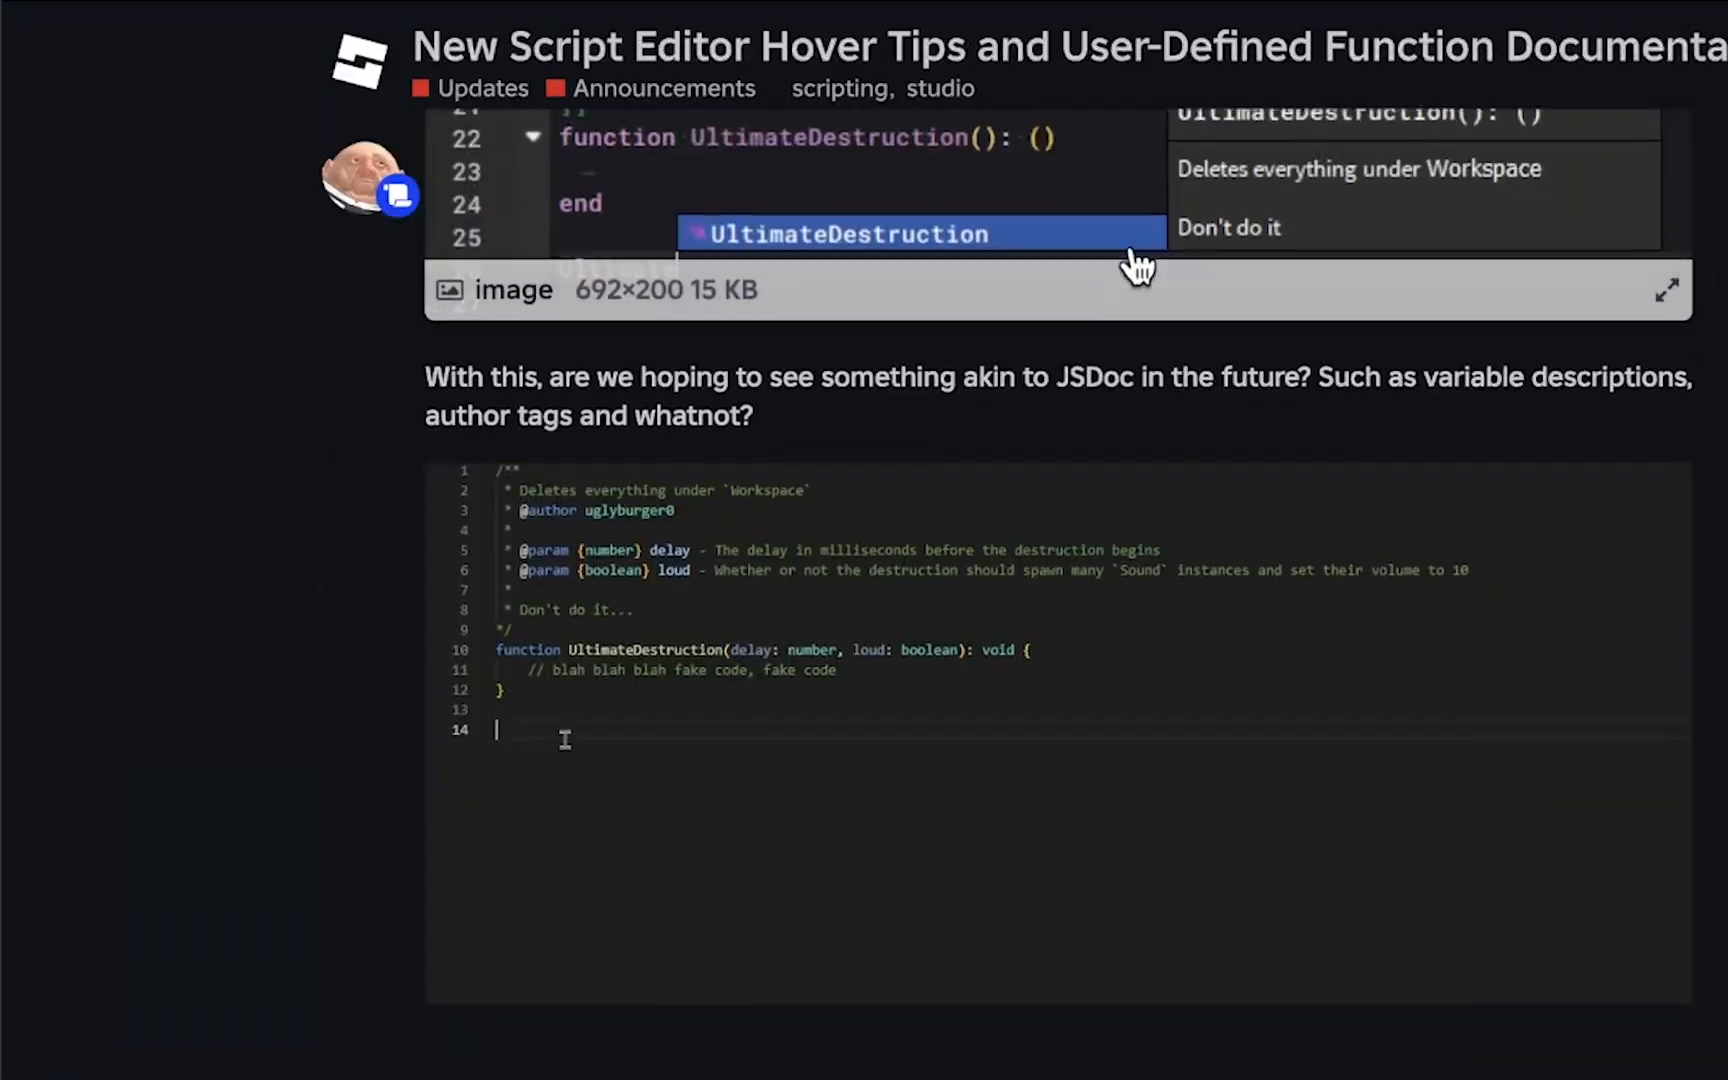
scroll(down, 3)
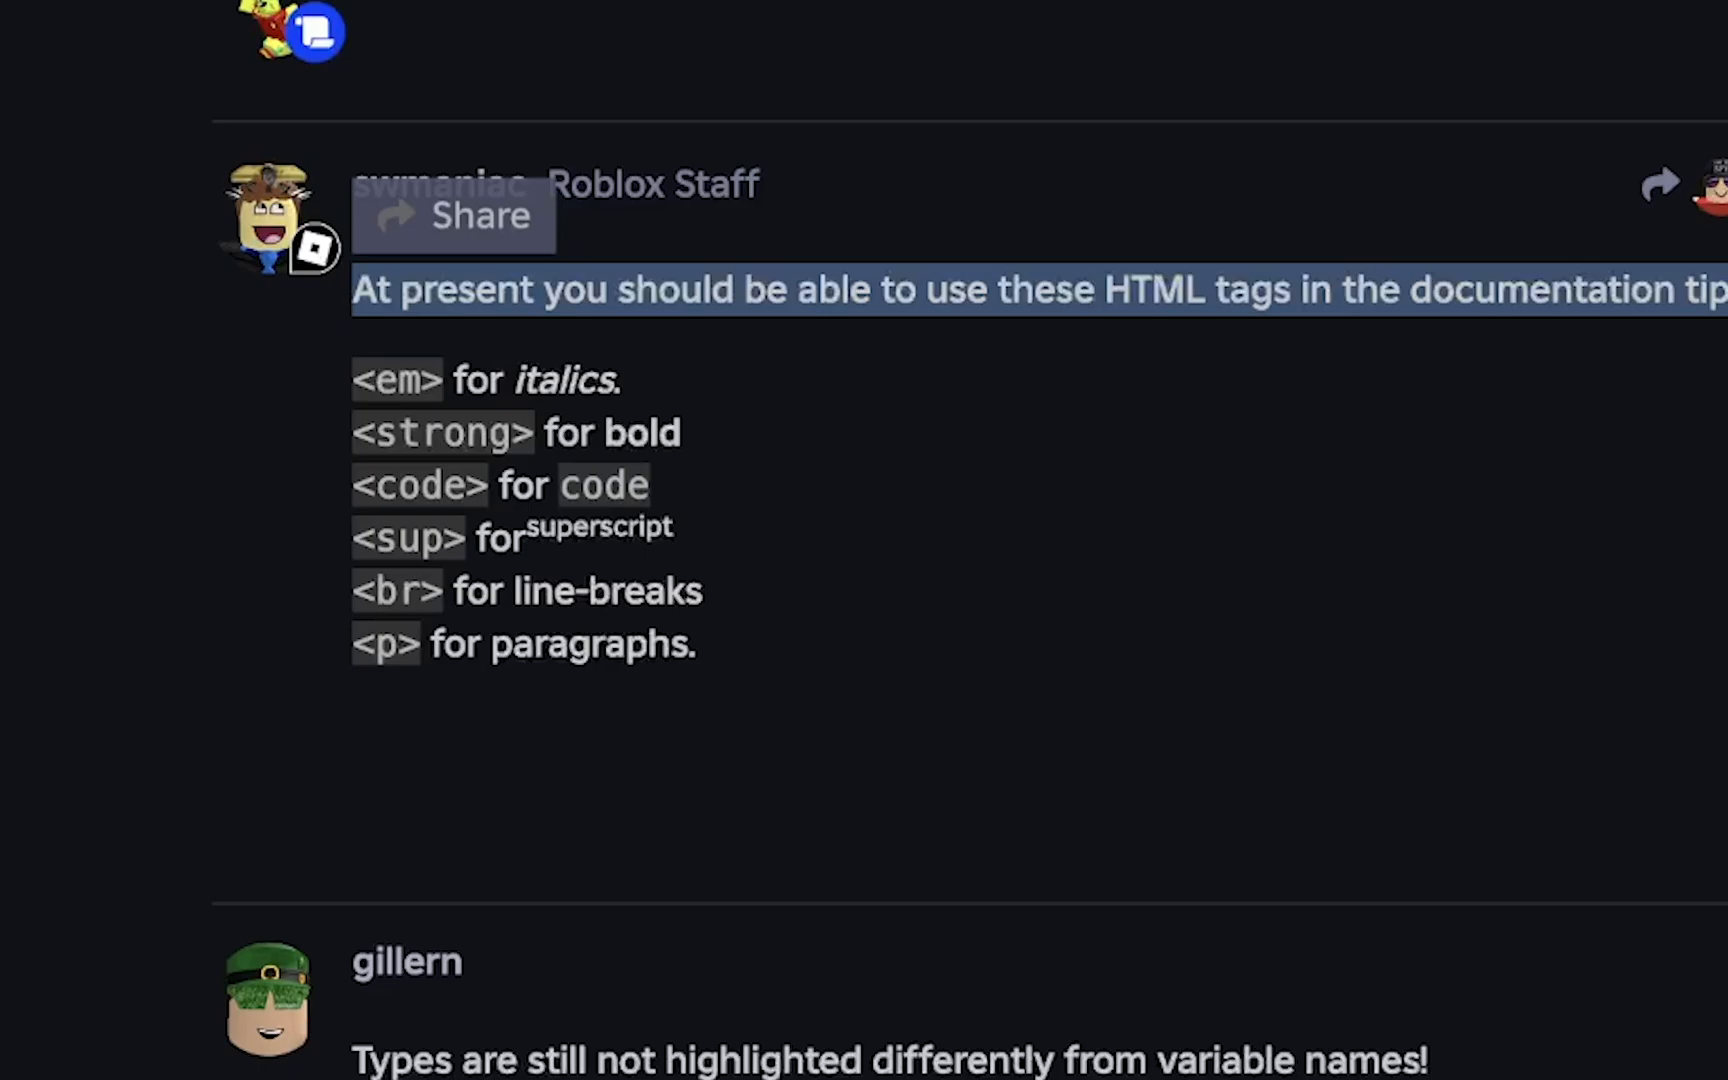
scroll(up, 3)
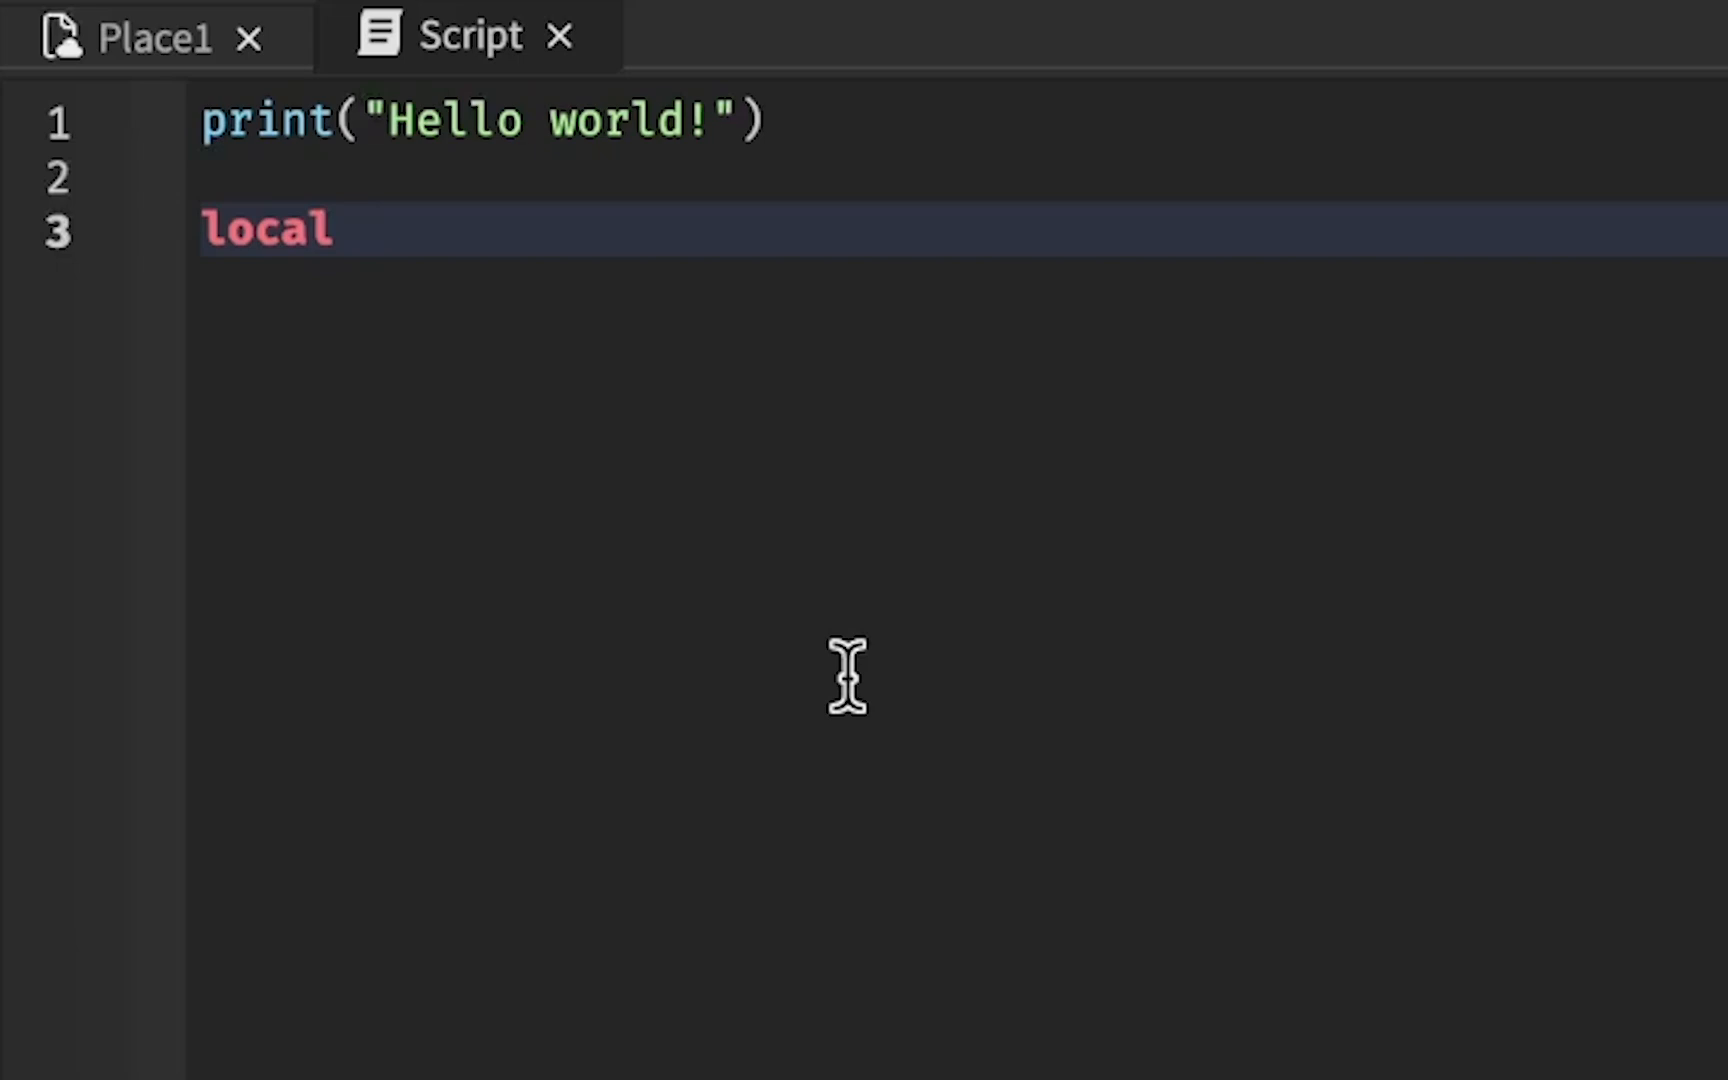
- Write an empty local function ghost and a ghost() call below it
text(function ghost()
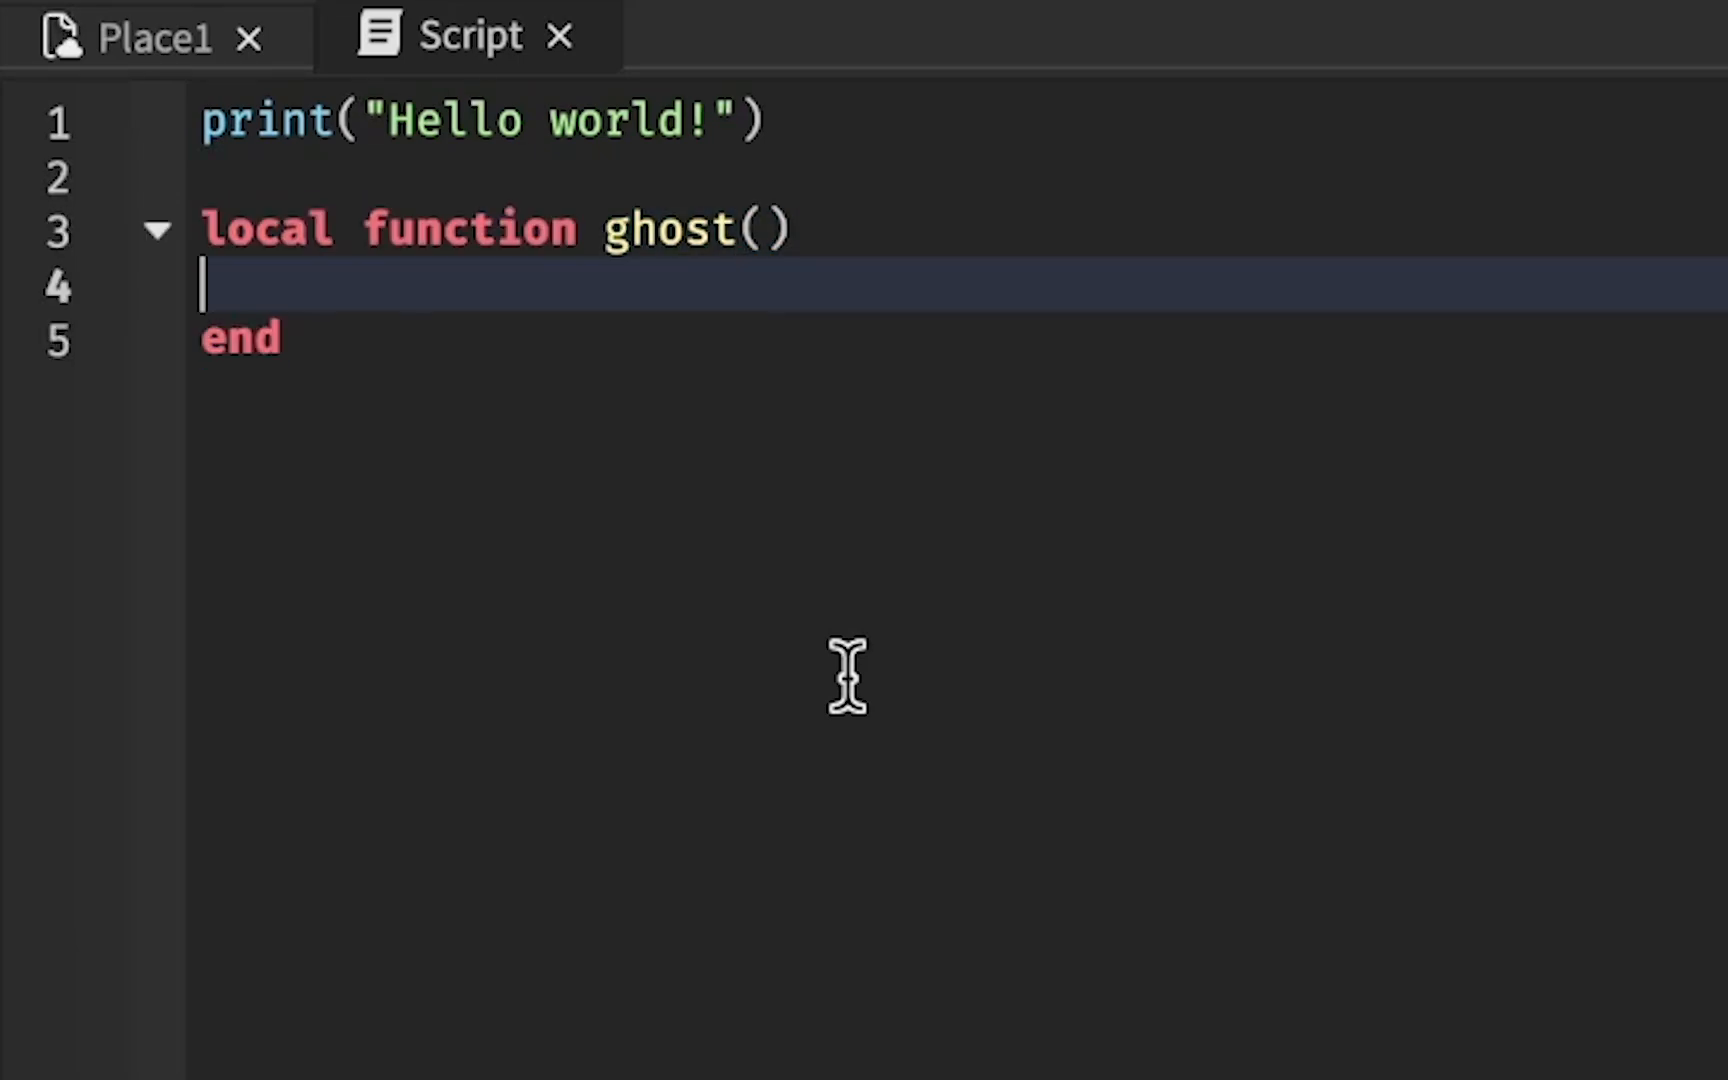
key(Enter)
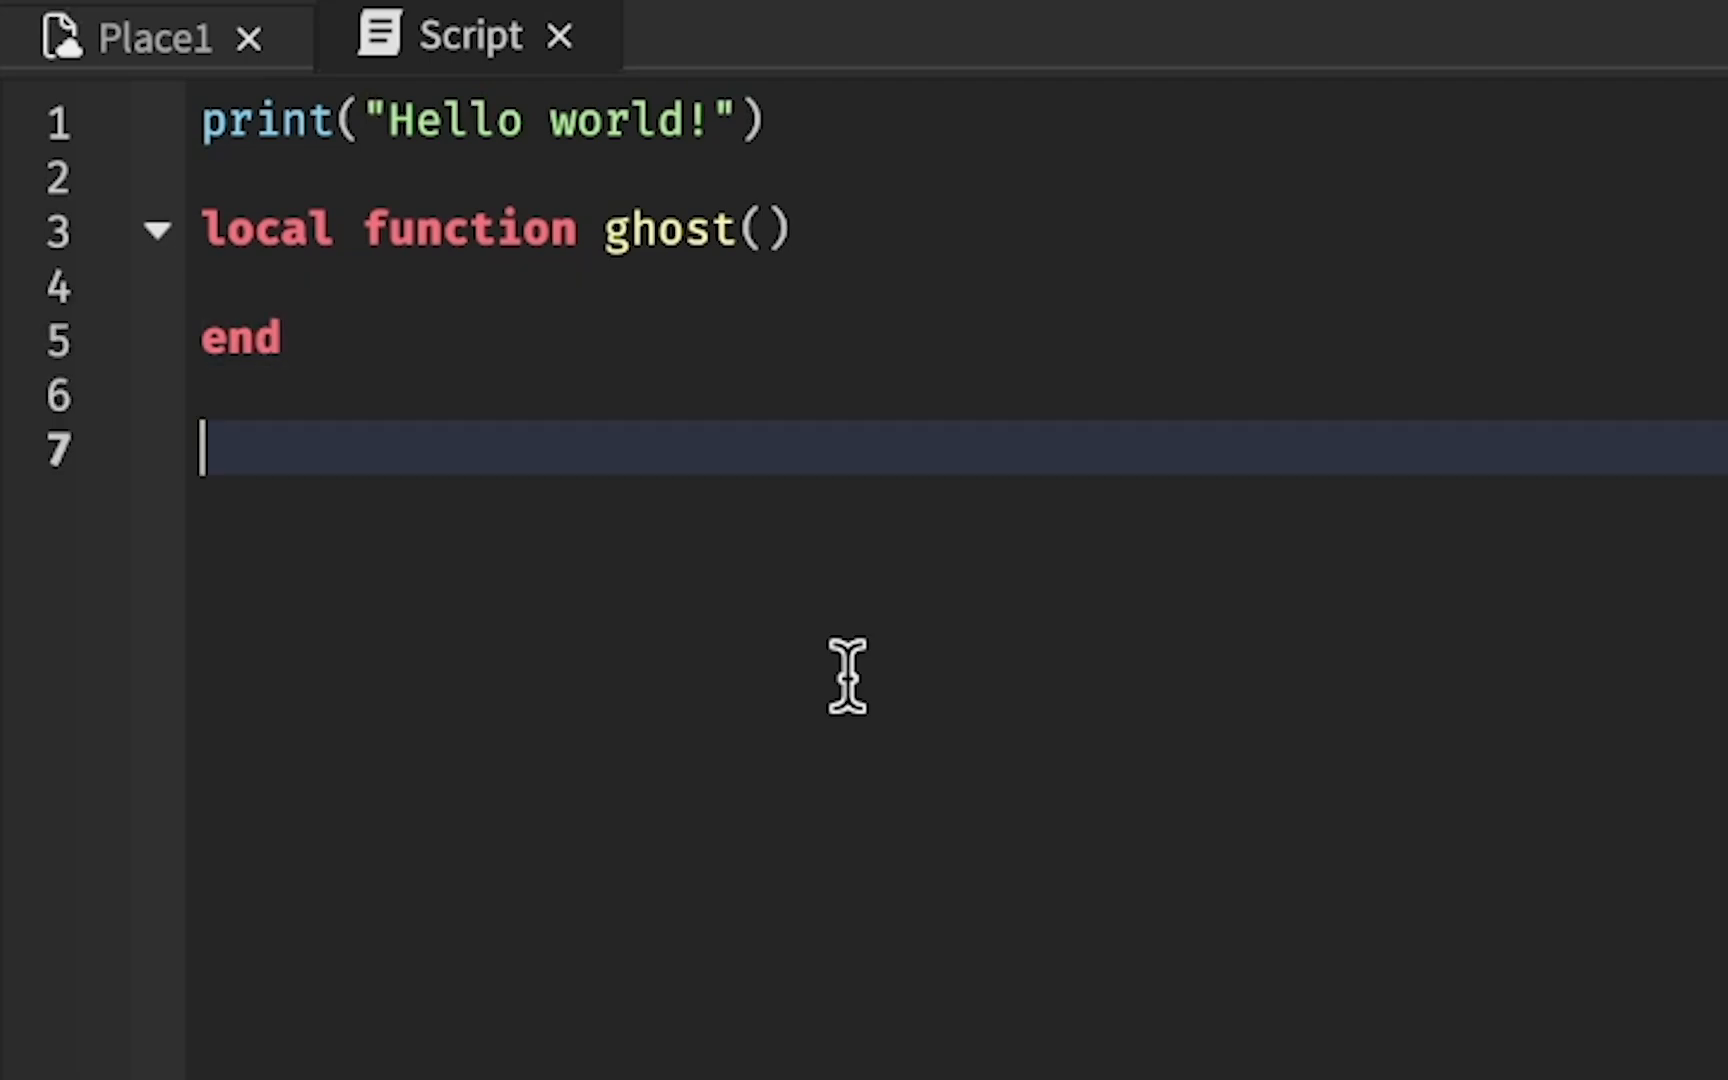
text(ghost())
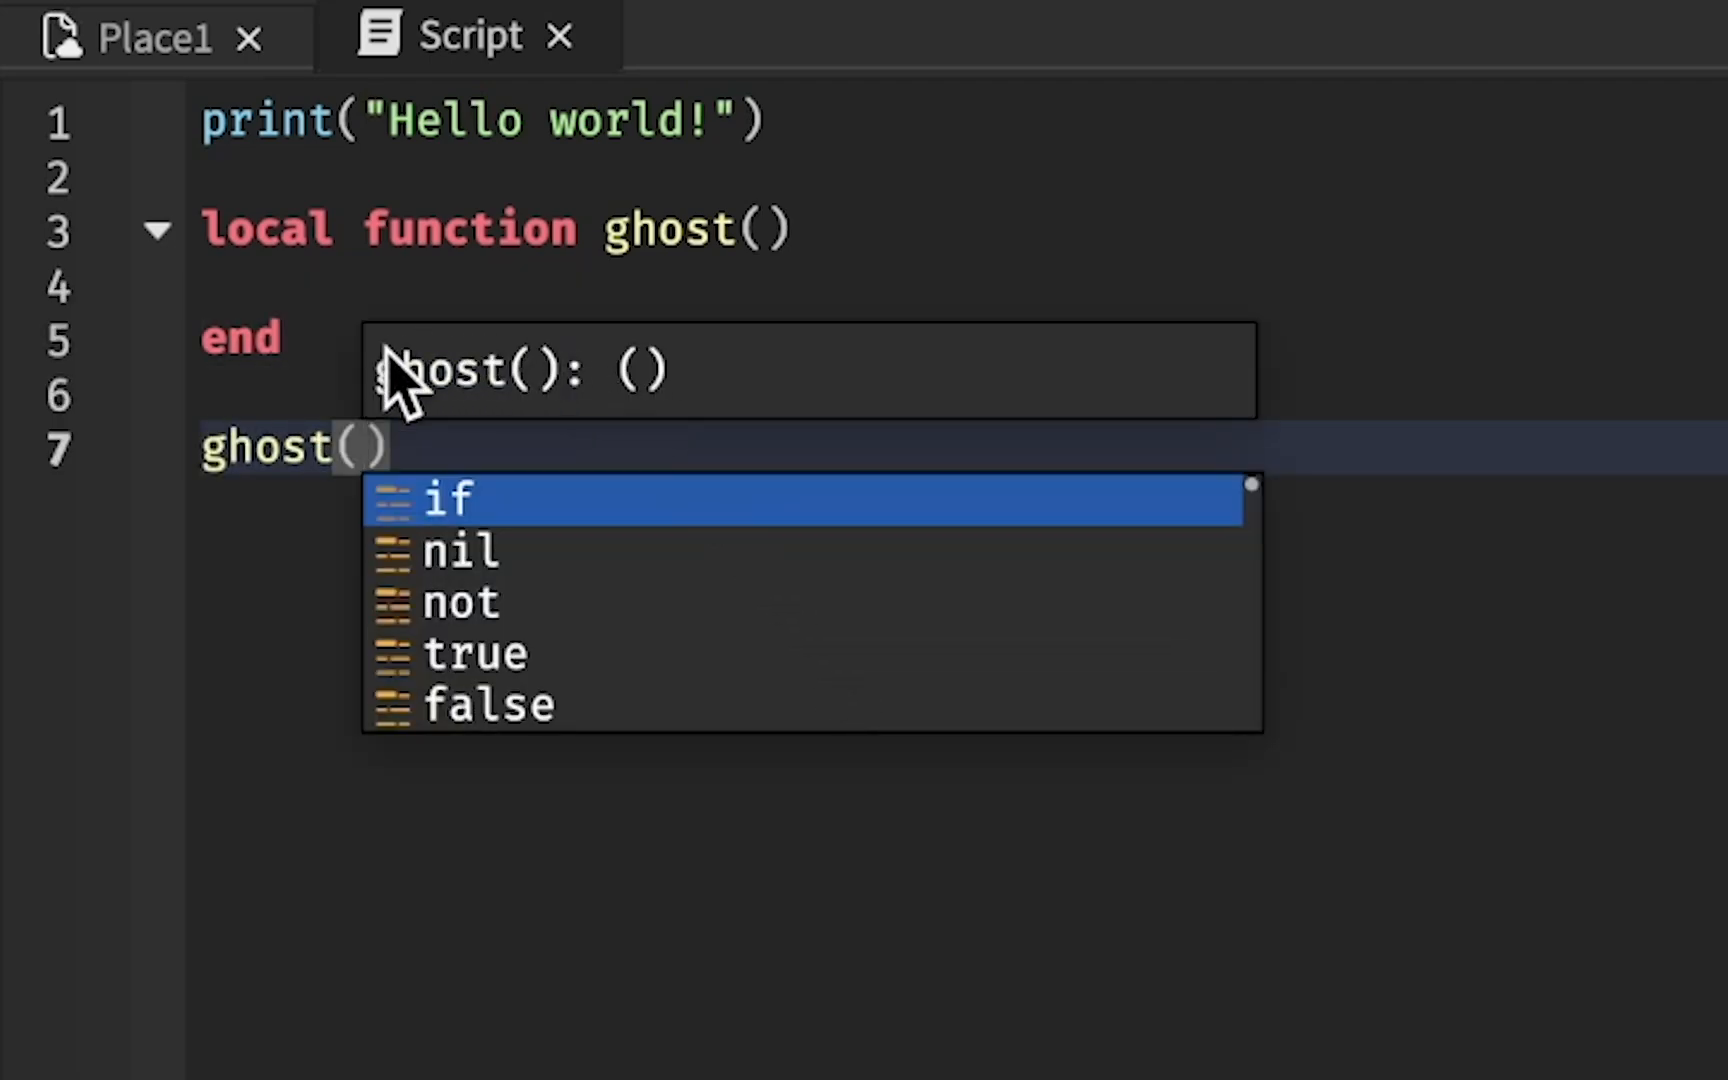
mouse_move(600, 408)
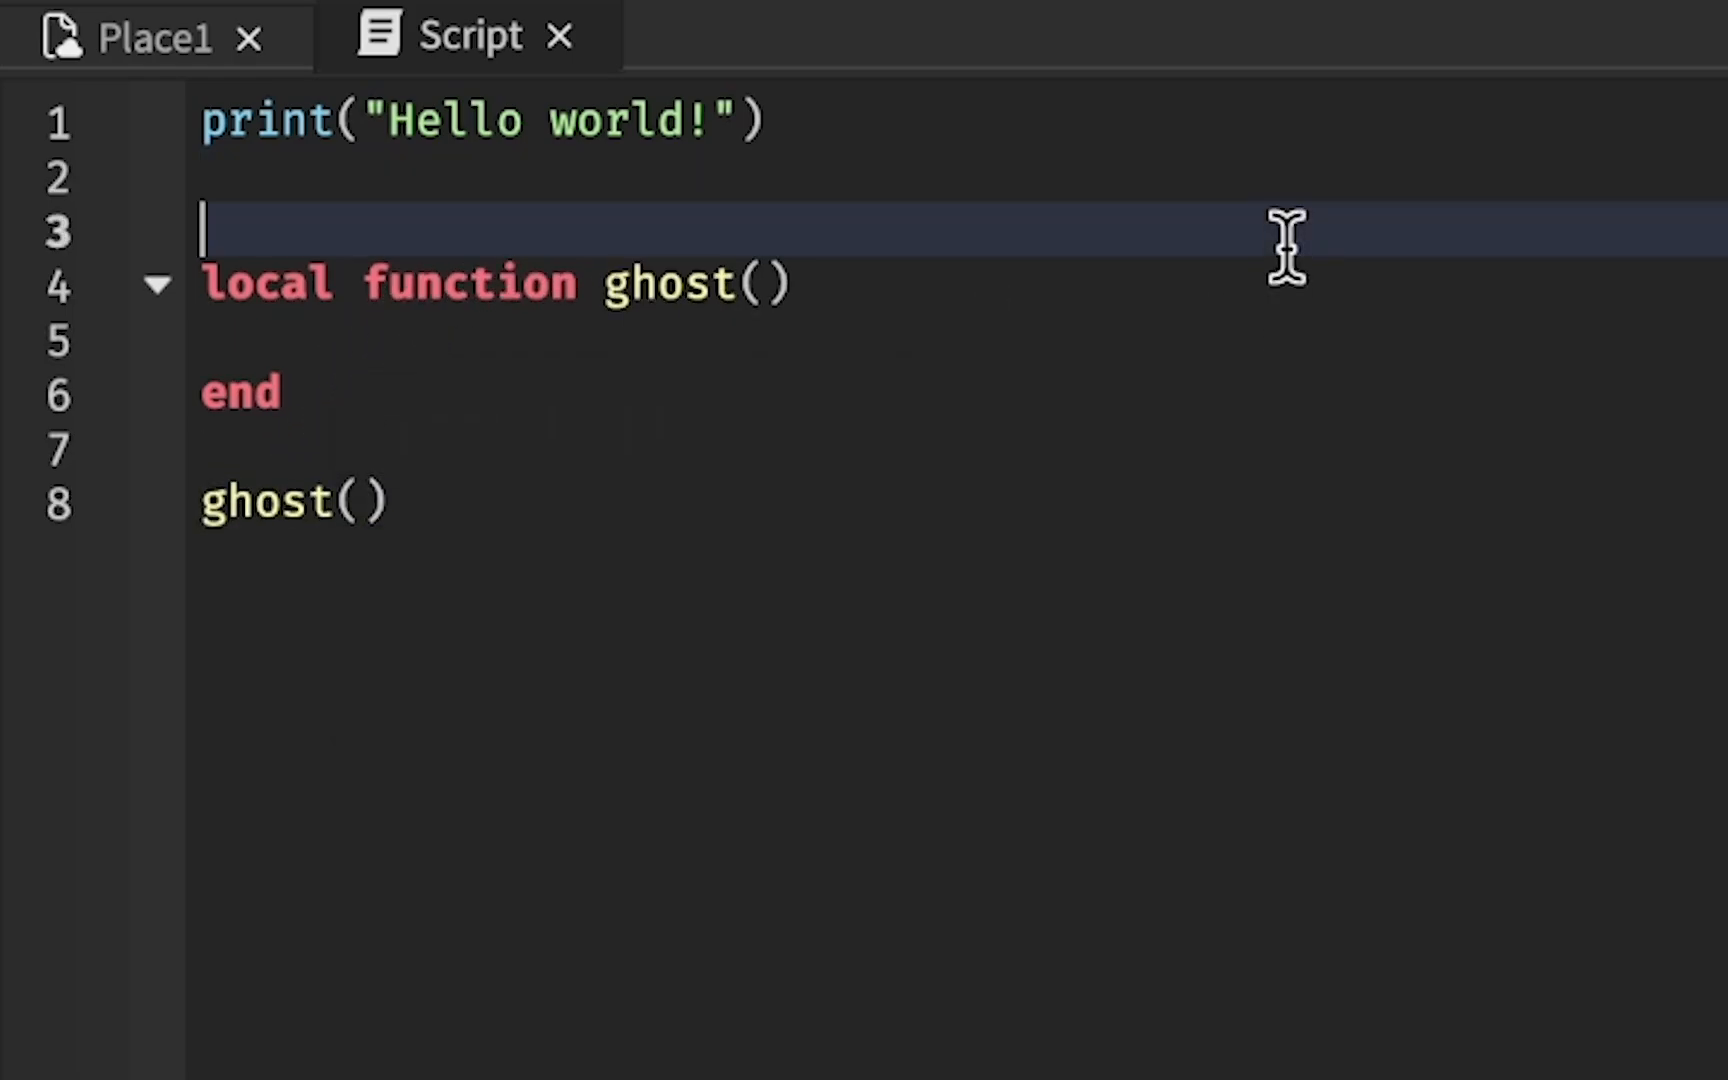
- Add the comment '-- we can now say what this function does' above ghost and show it in the call tooltip
text(-- we can no)
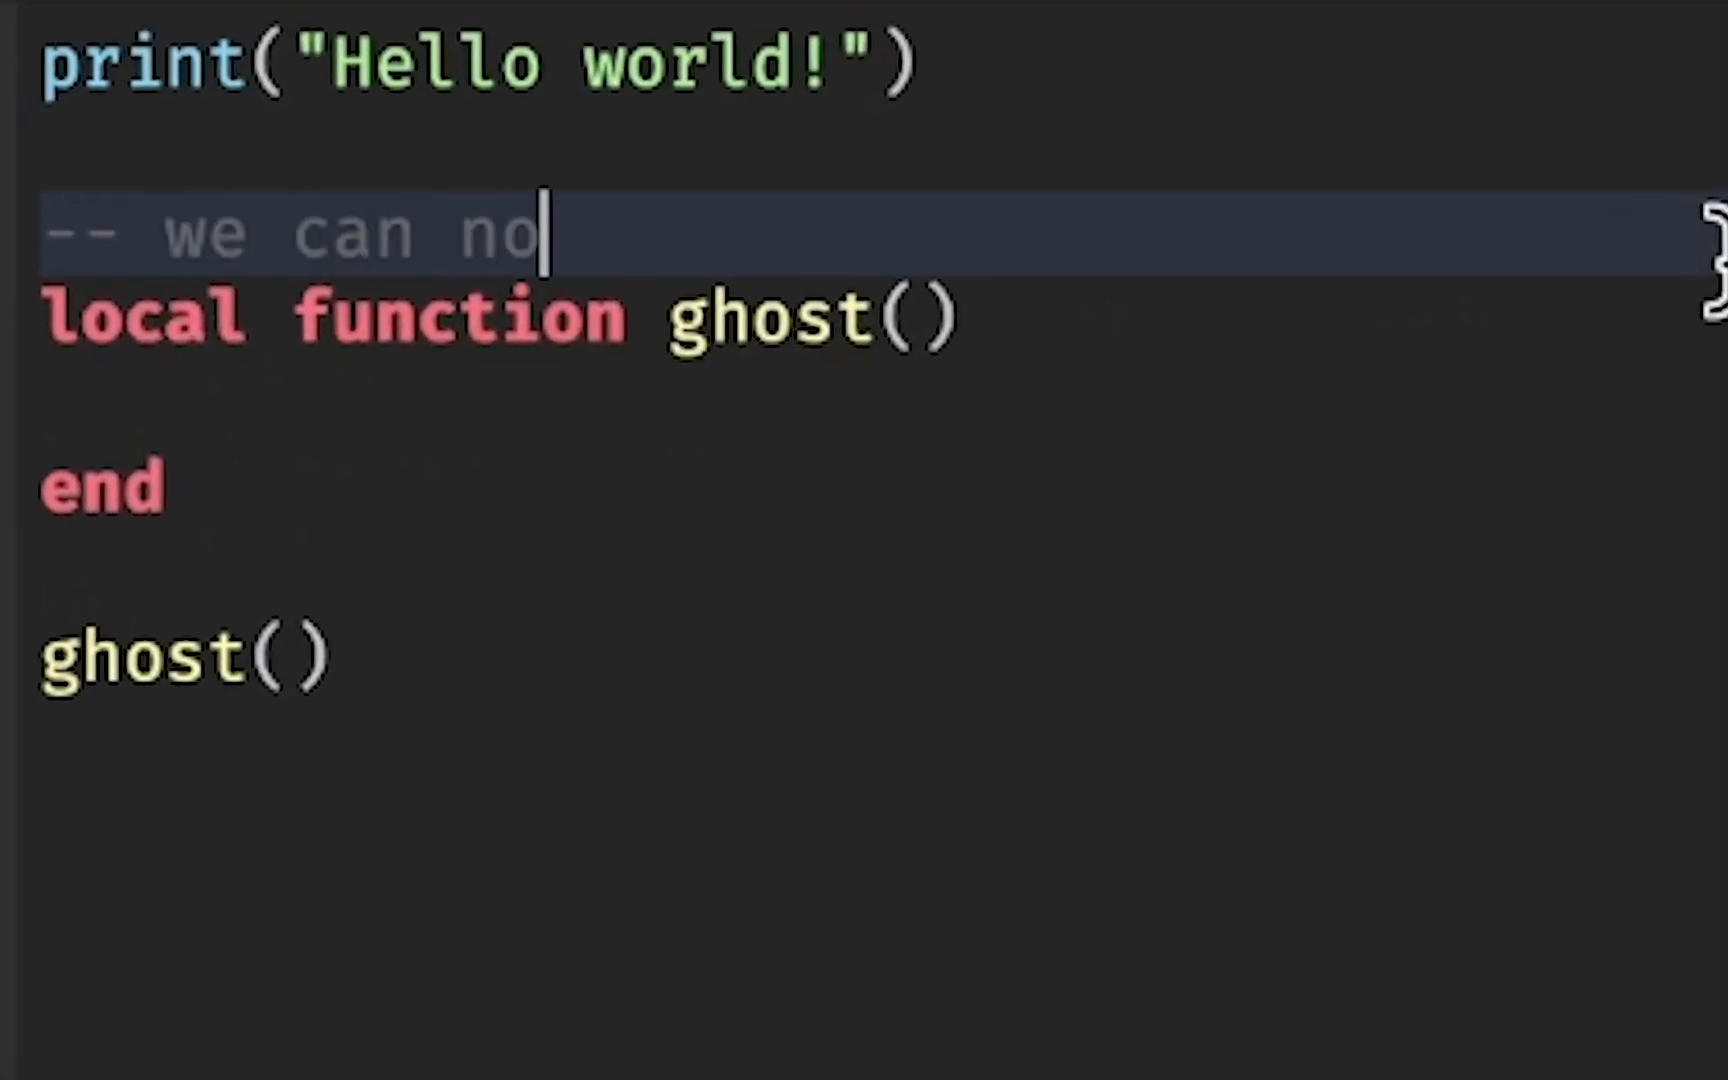
text(w say w)
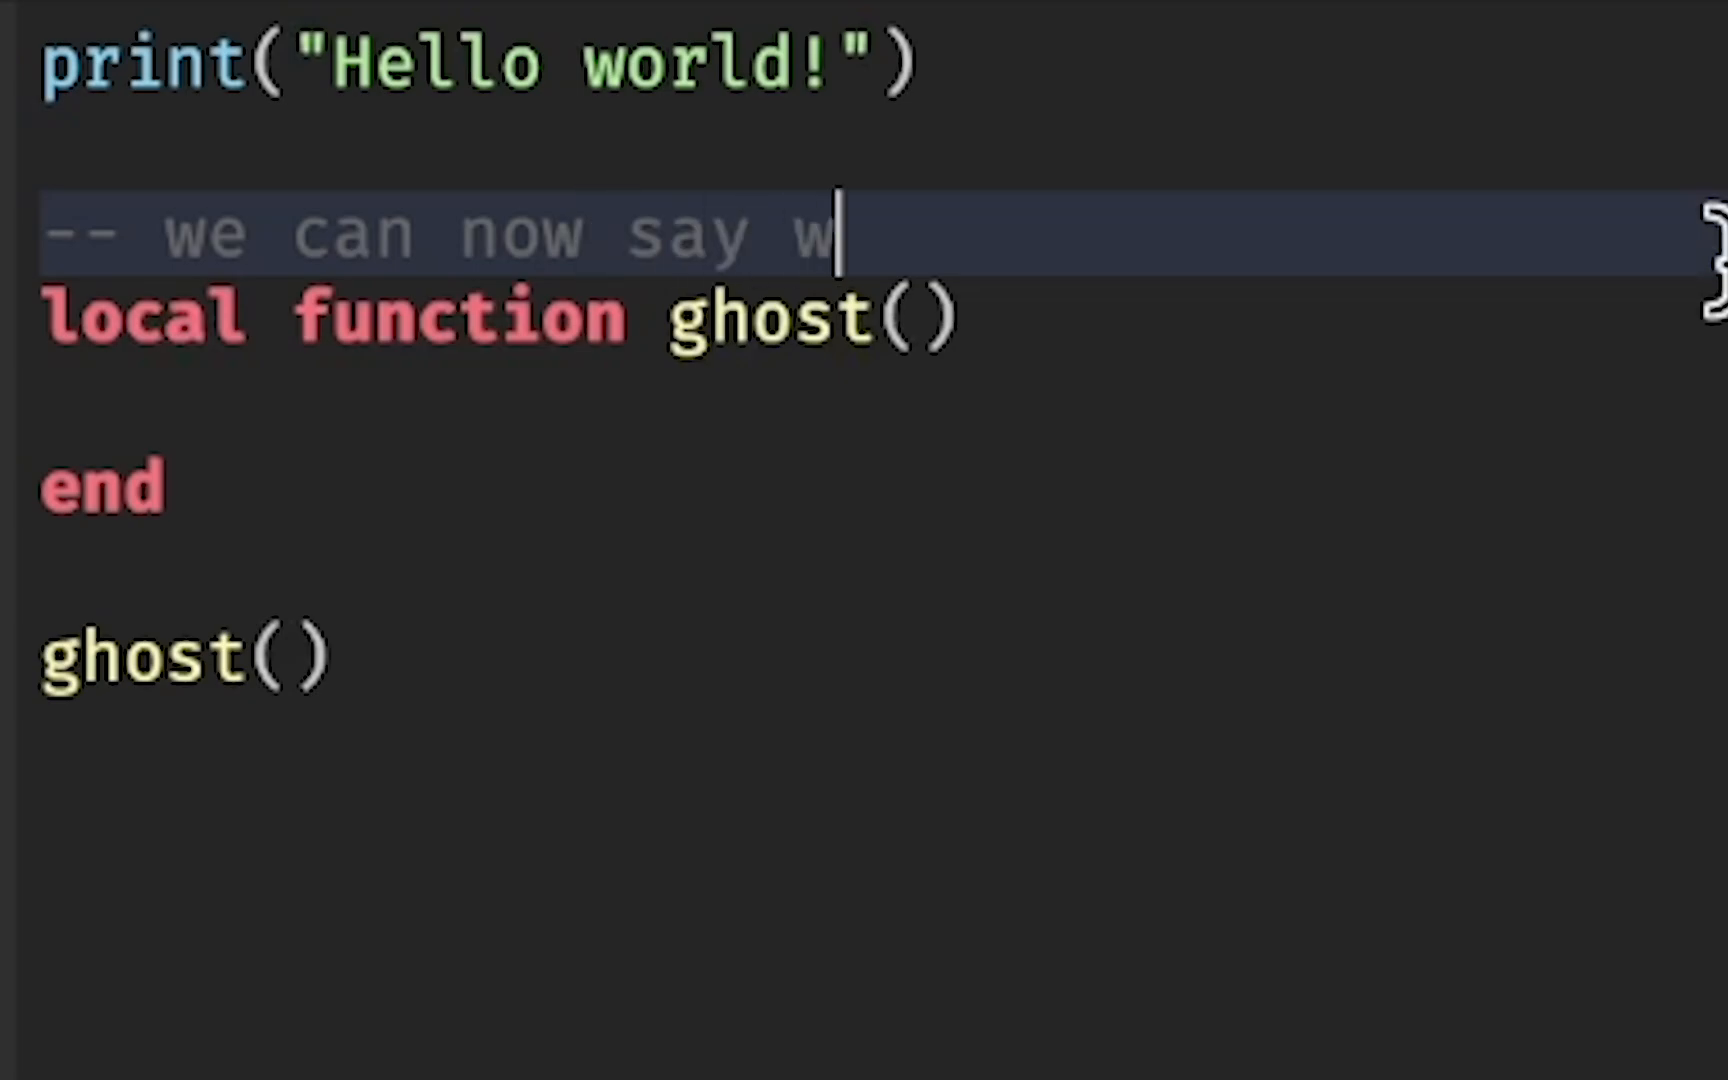
text(hat this function does)
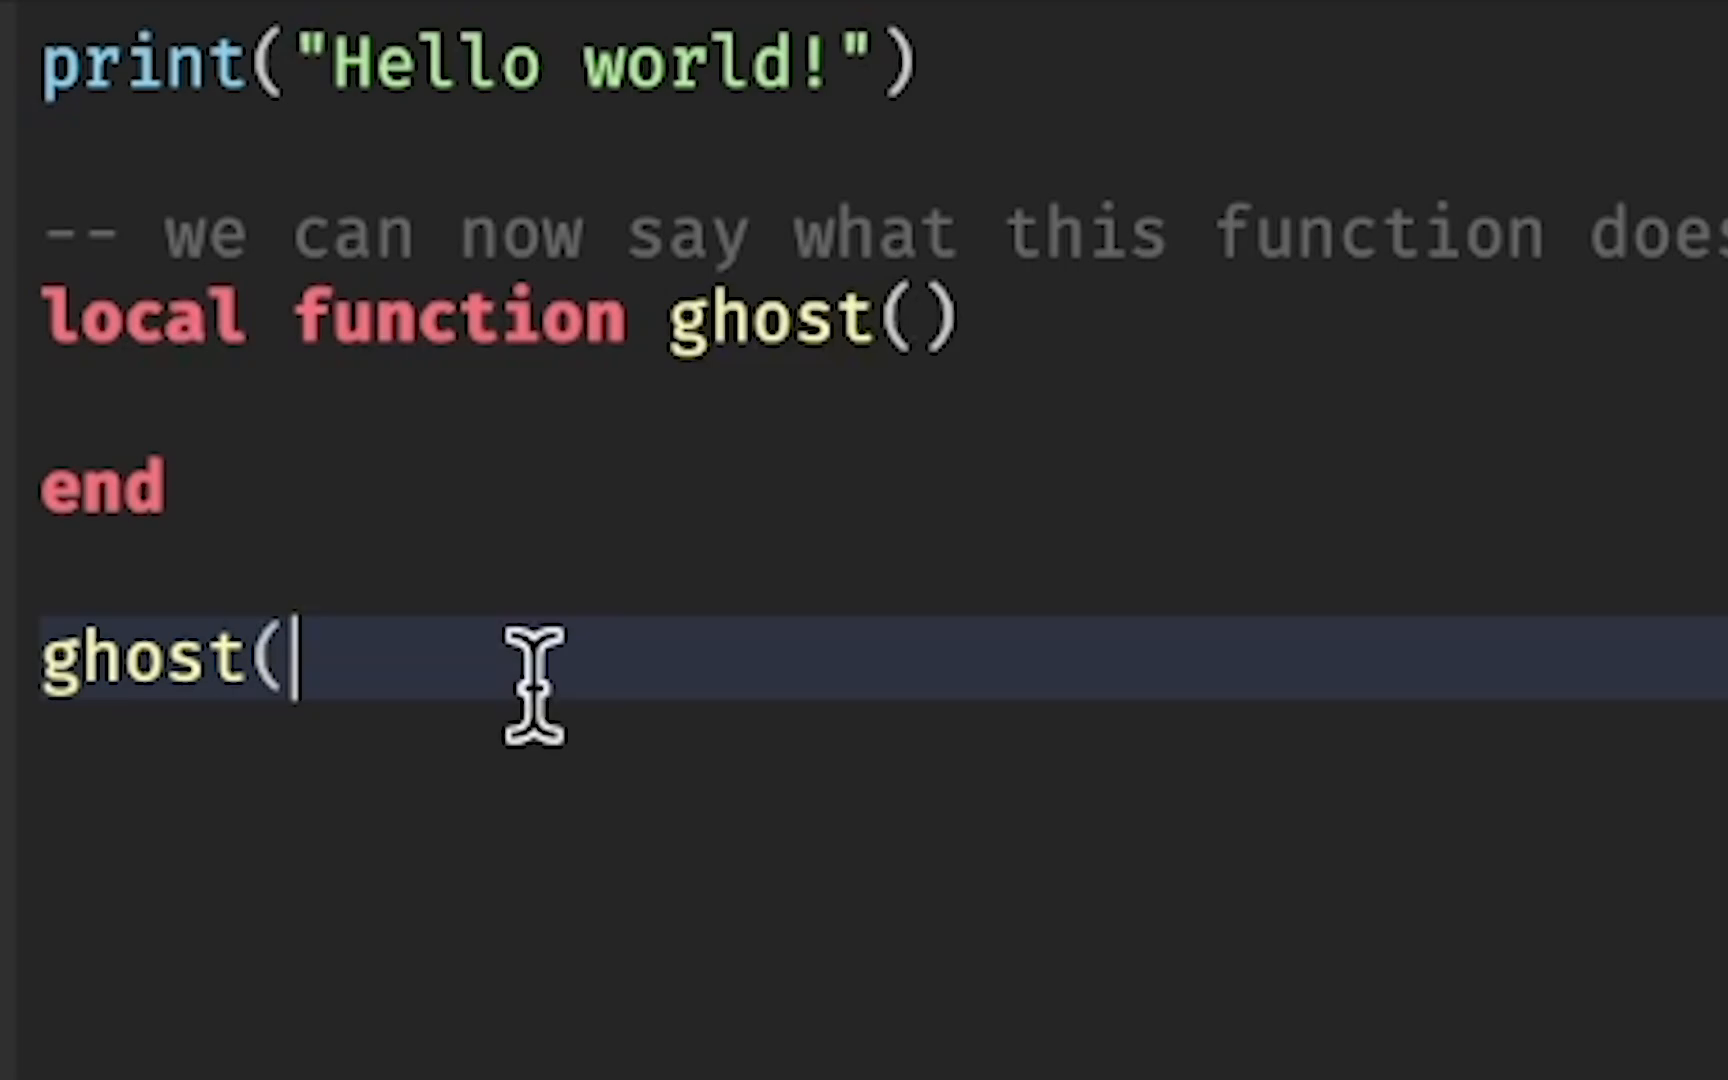
text())
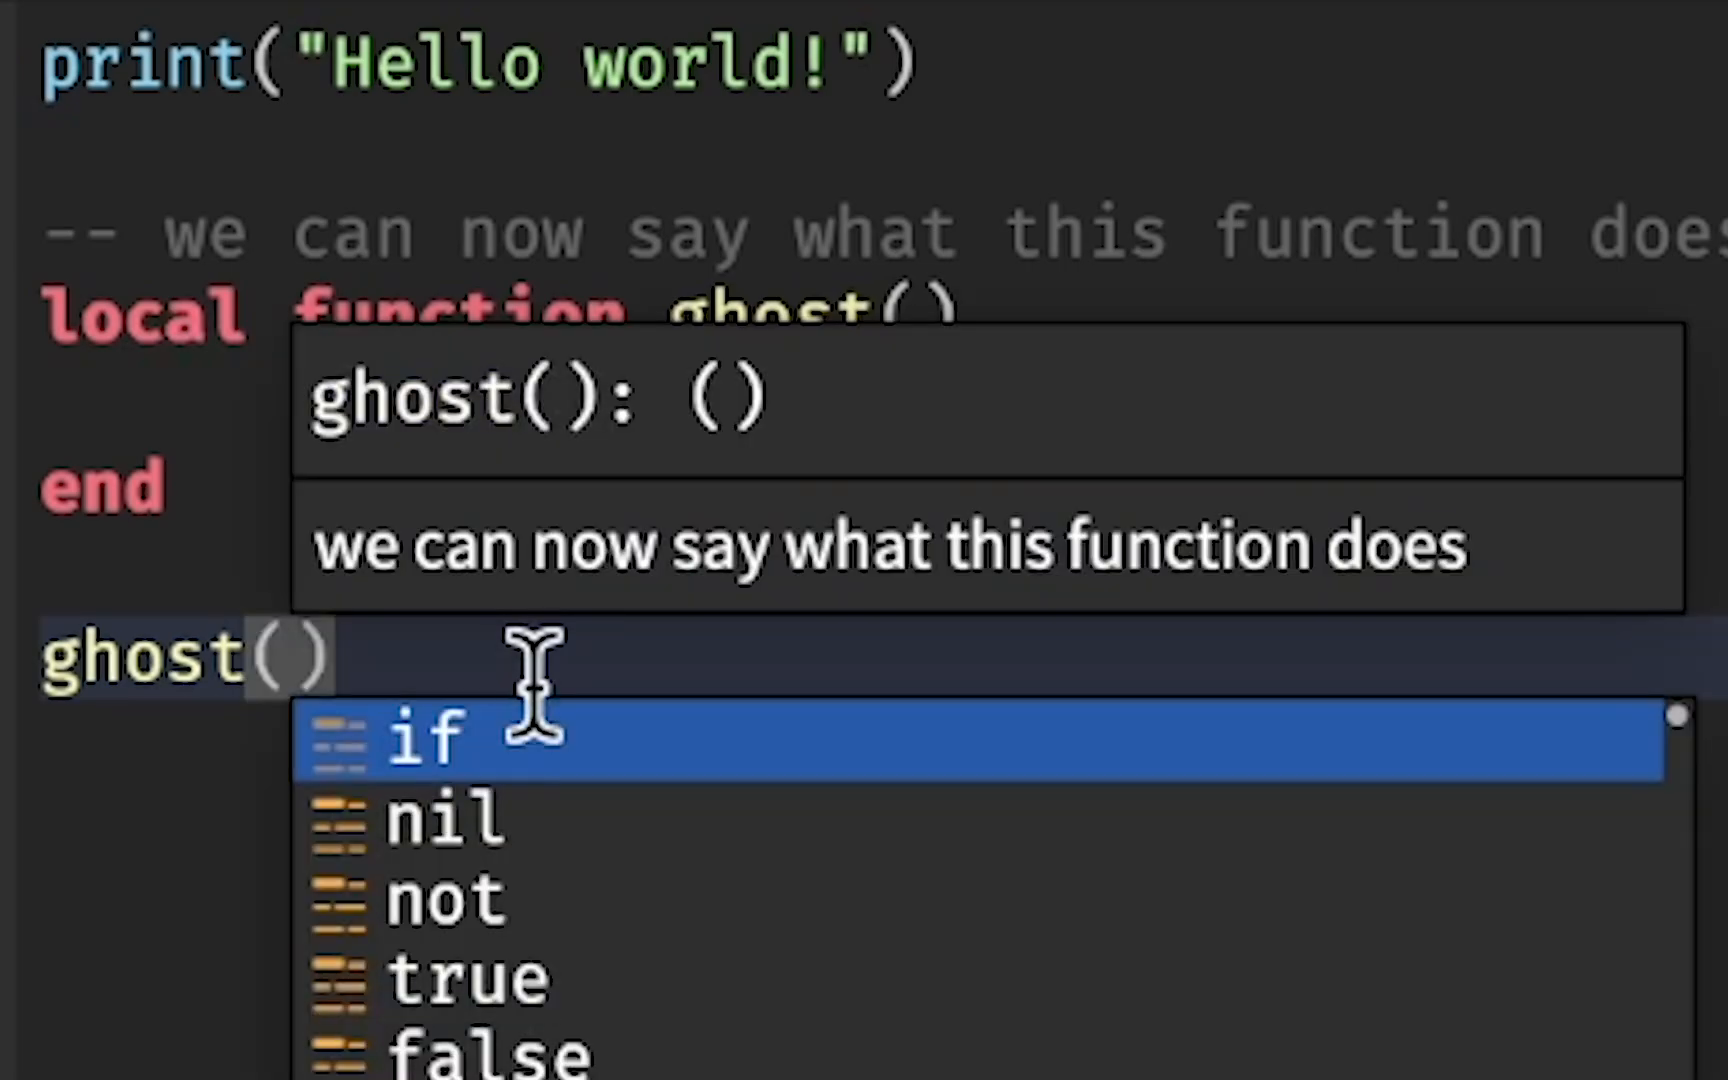
mouse_move(866, 546)
text(-- call t)
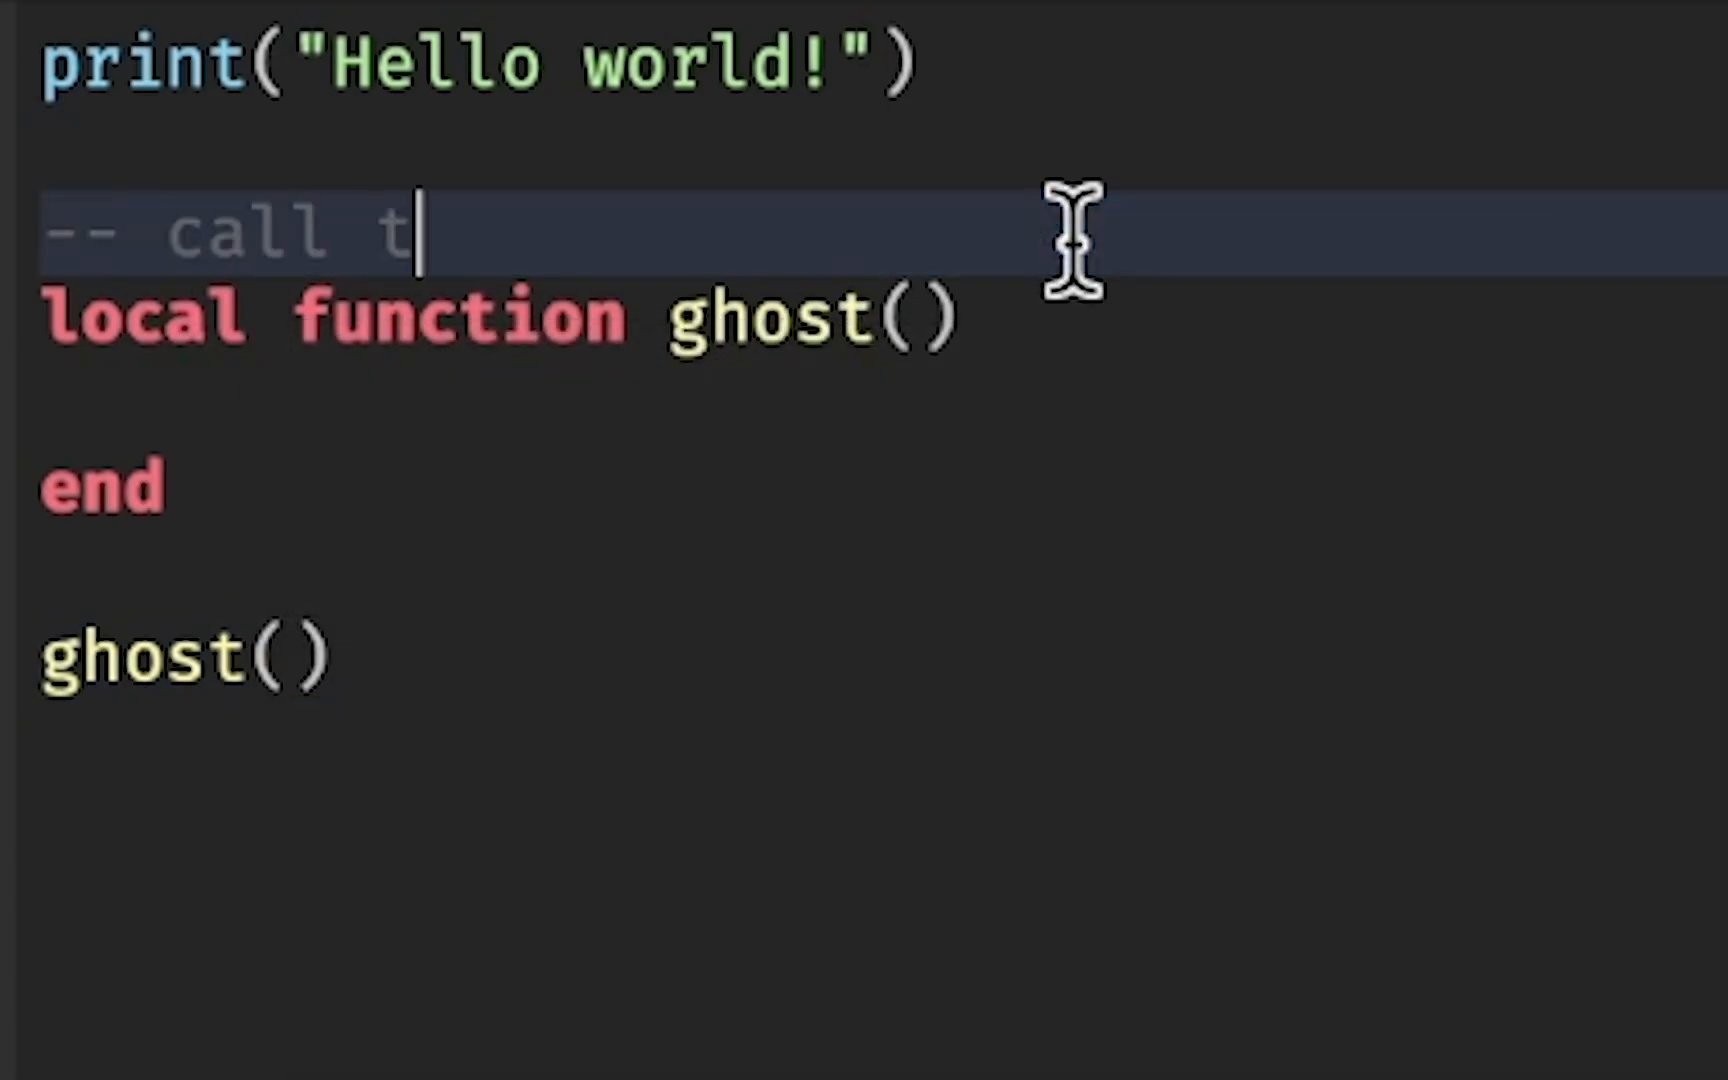
- Trial a multi-line comment above ghost in the ghost() tooltip, then start a [[ block comment instead
text(his function)
key(enter)
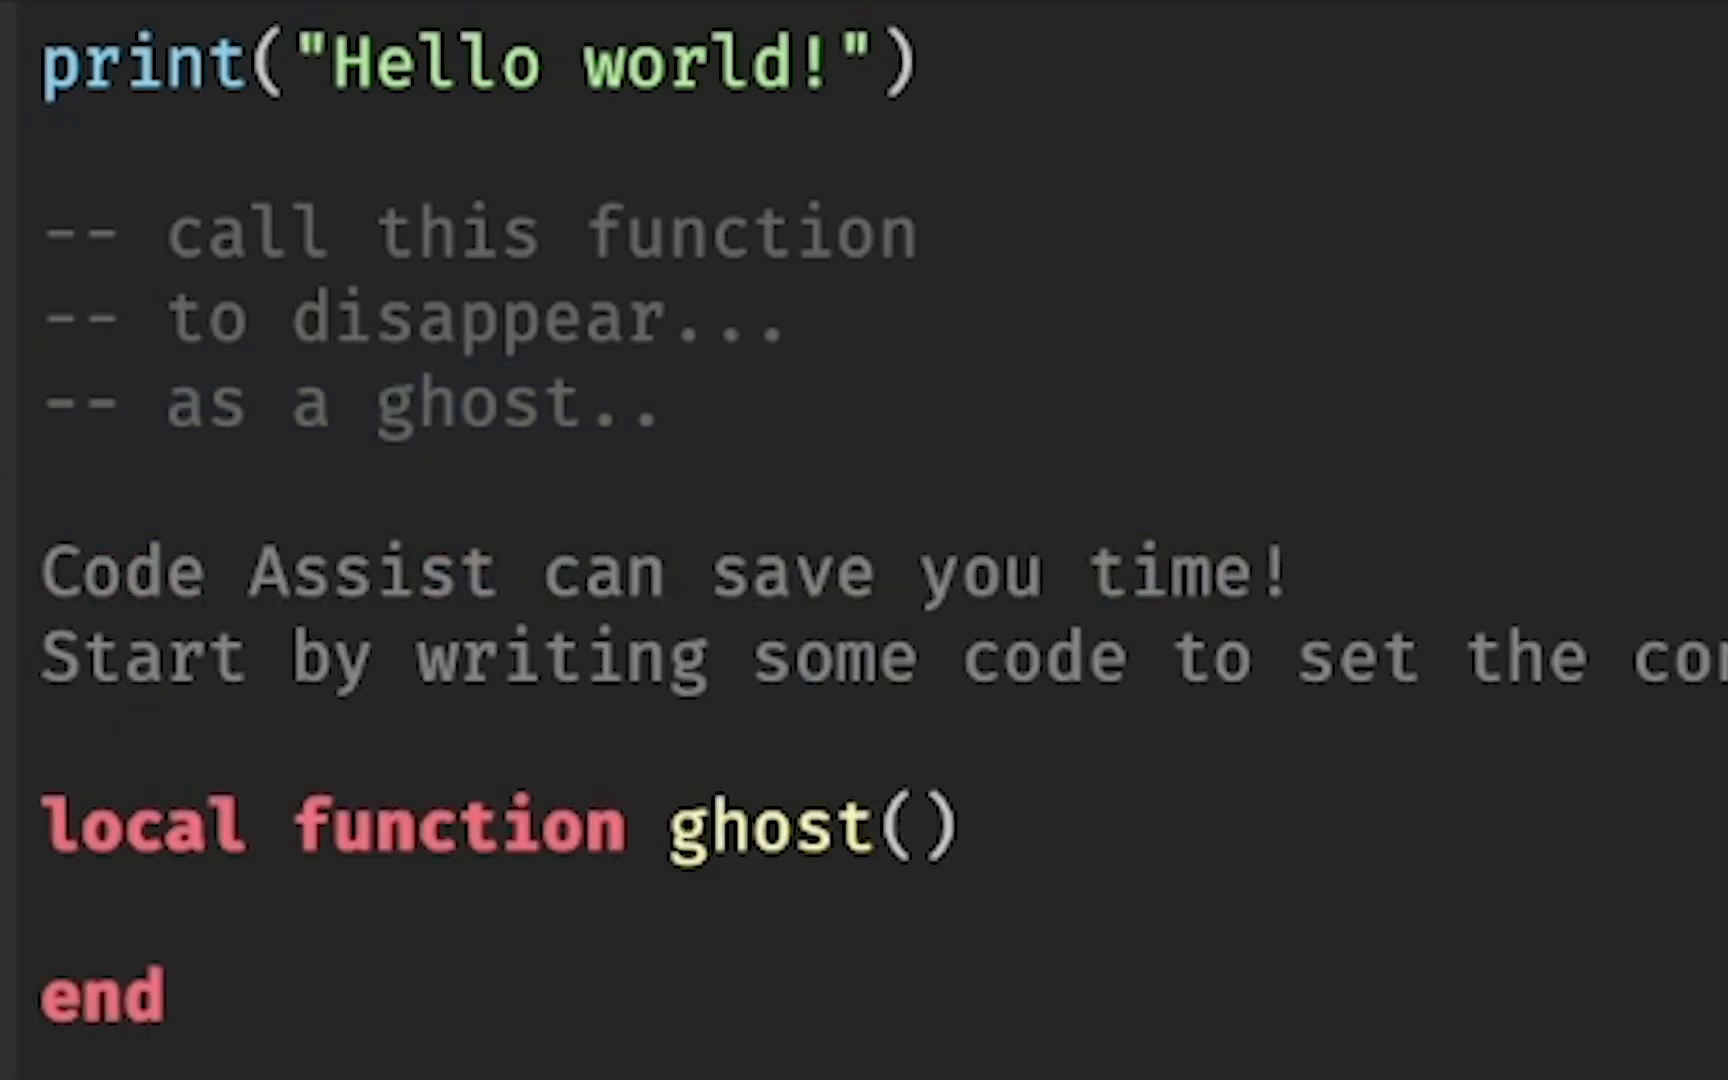
text(ghost())
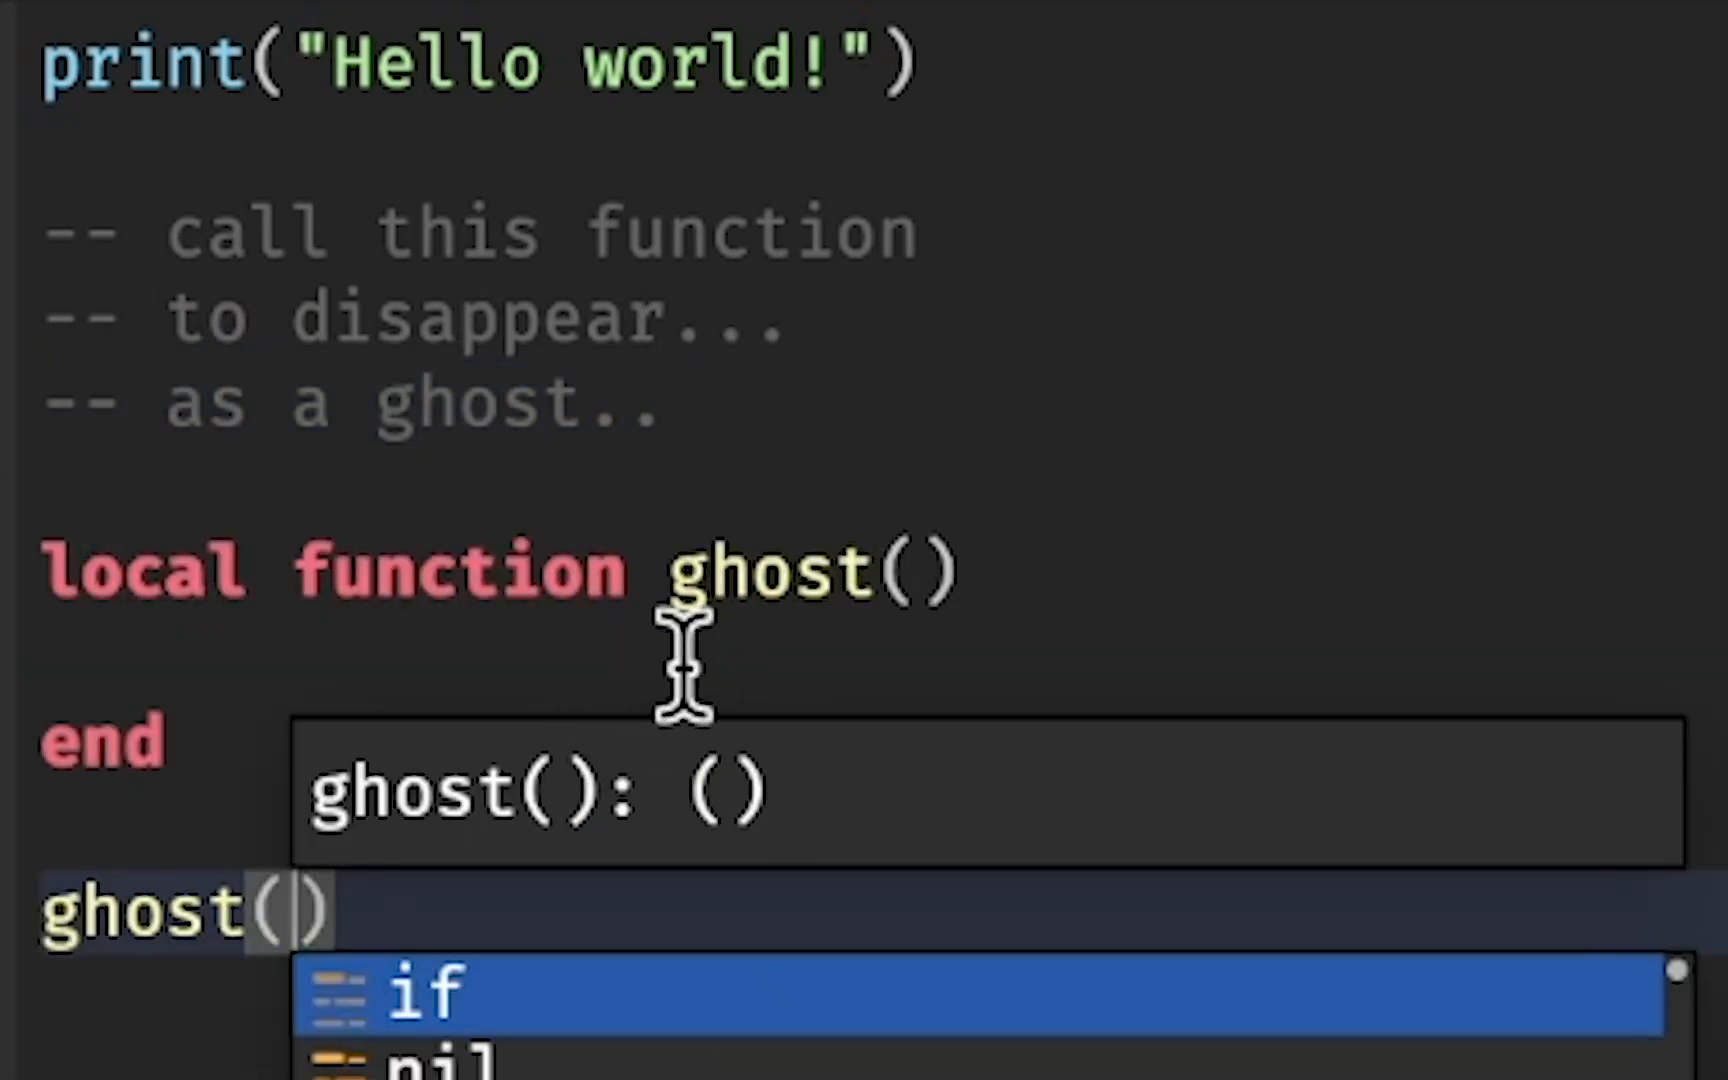
mouse_move(578, 430)
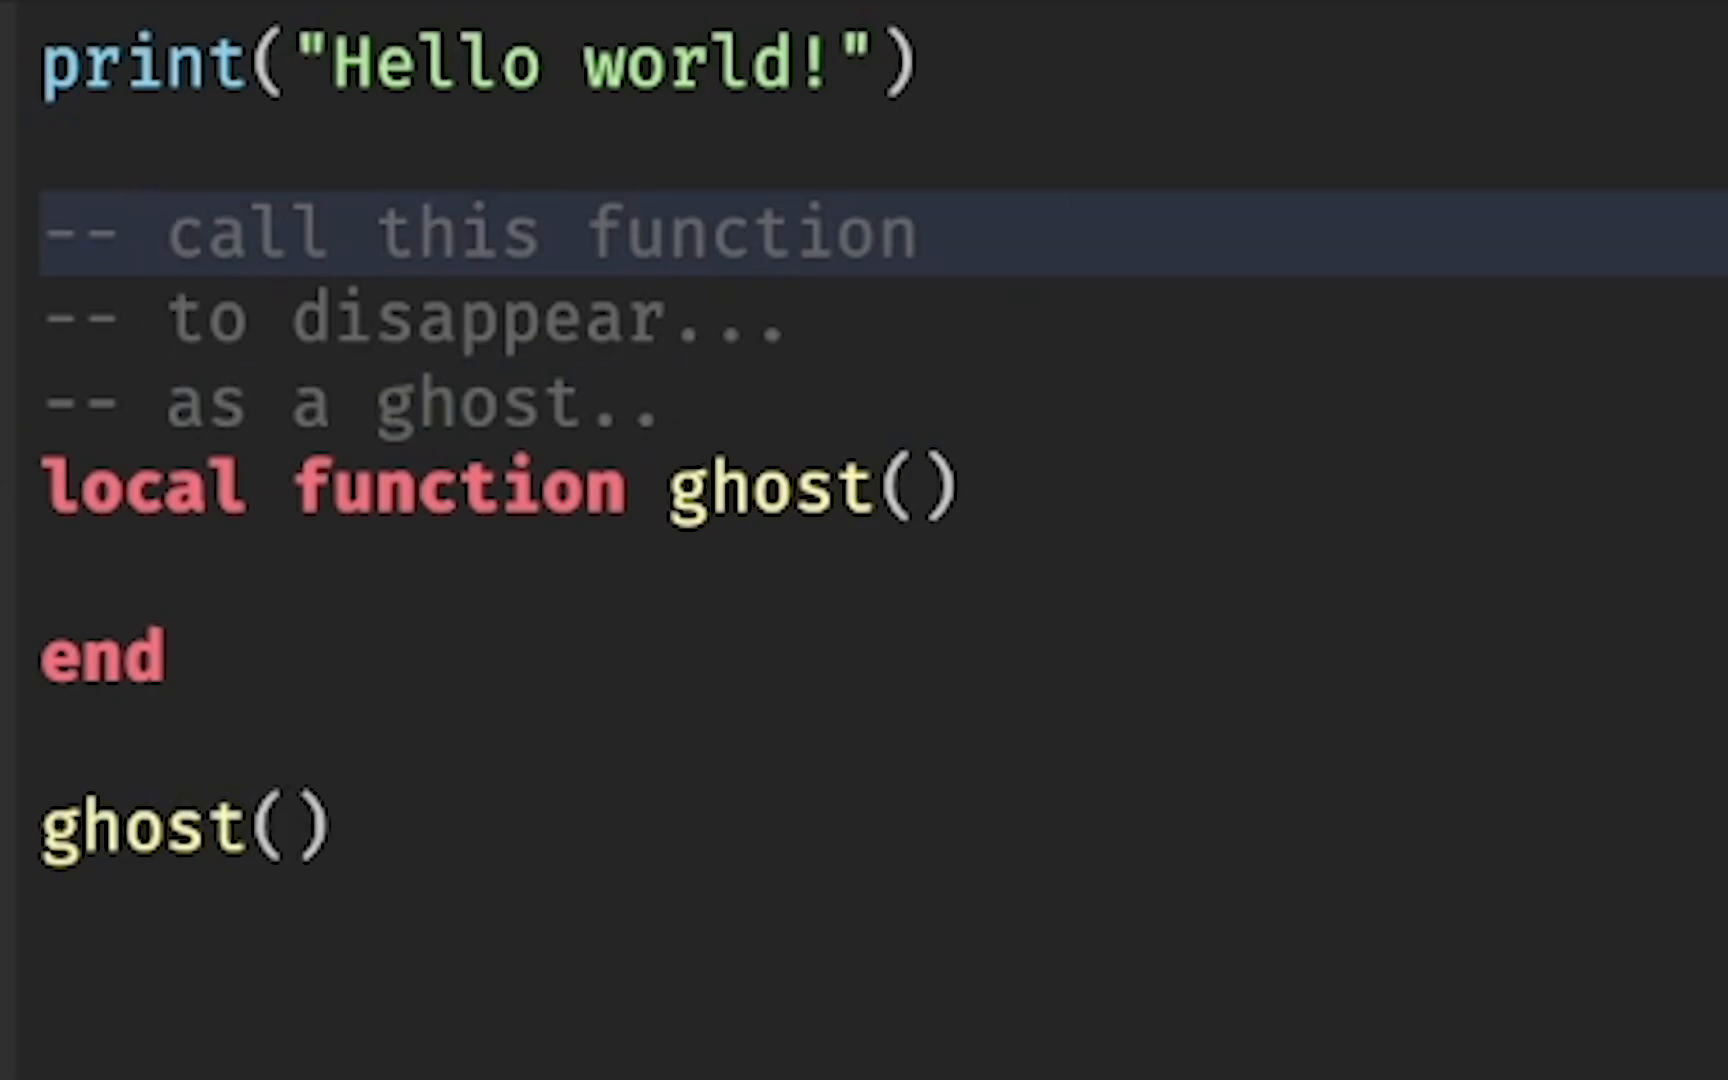
text([[)
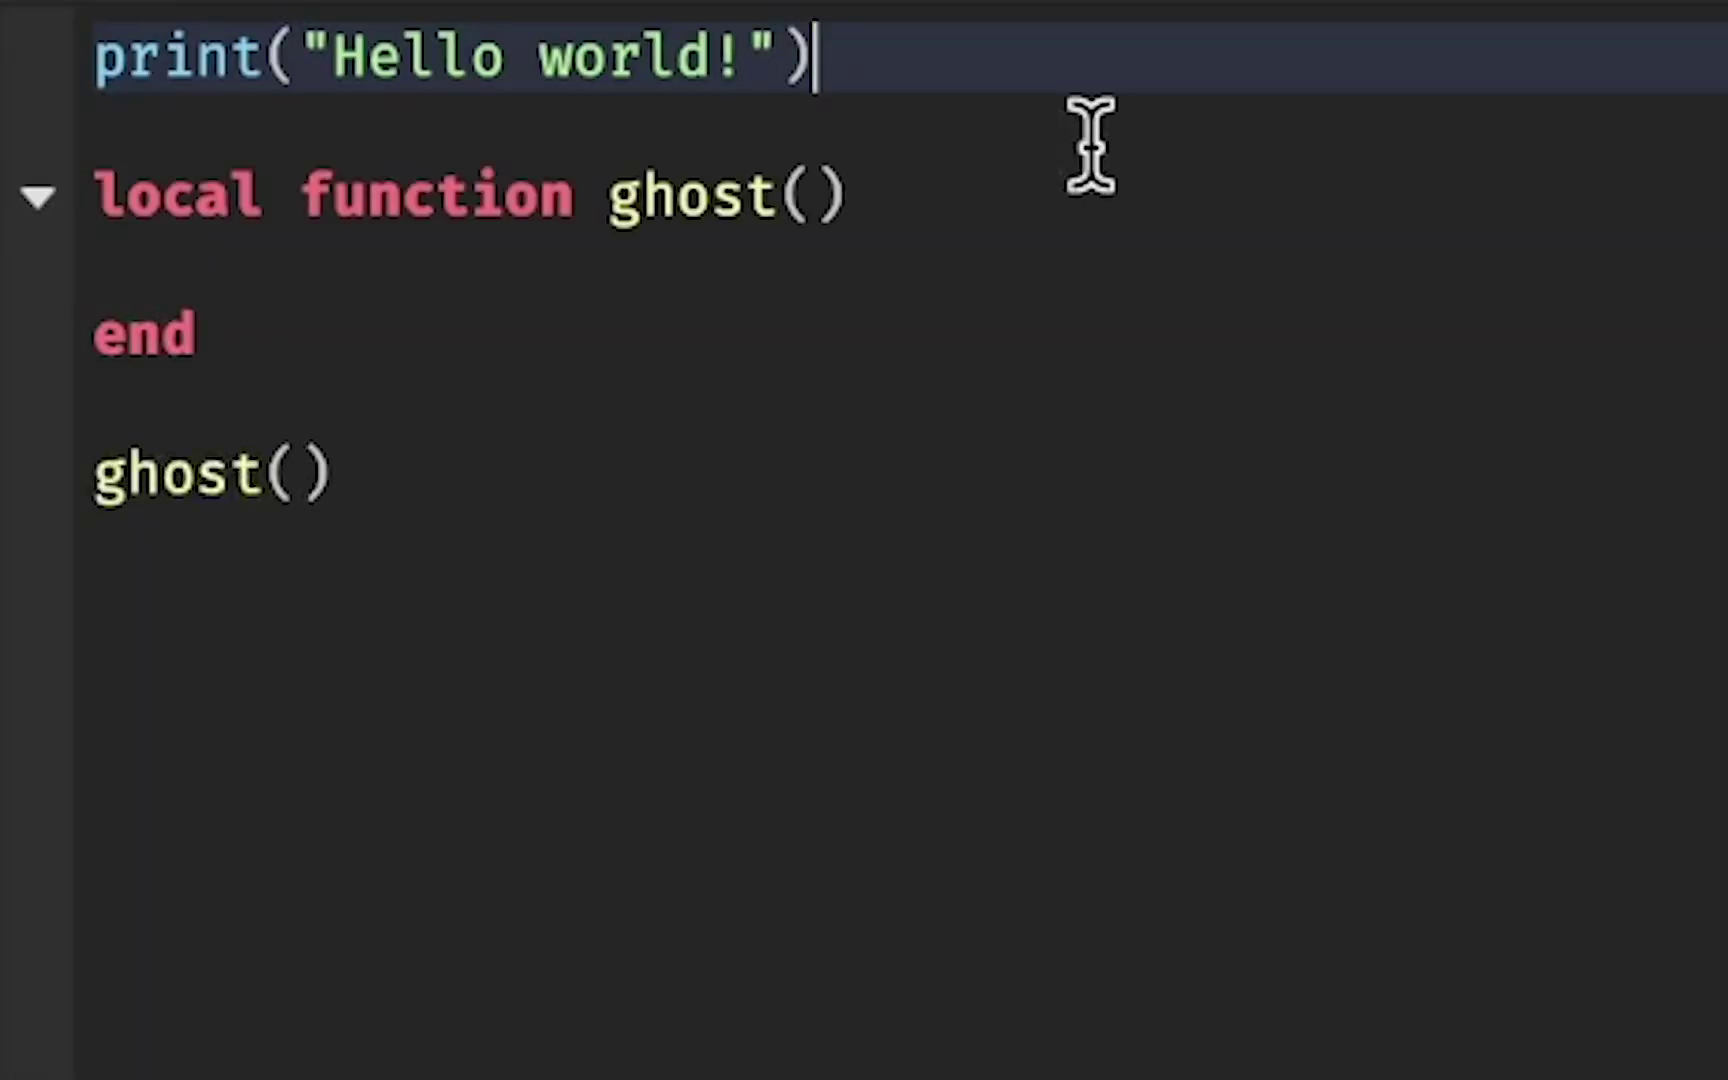
- Write a --[[ ]] block comment titled 'ghost() function' with a 'use this function' description line
text(Instance)
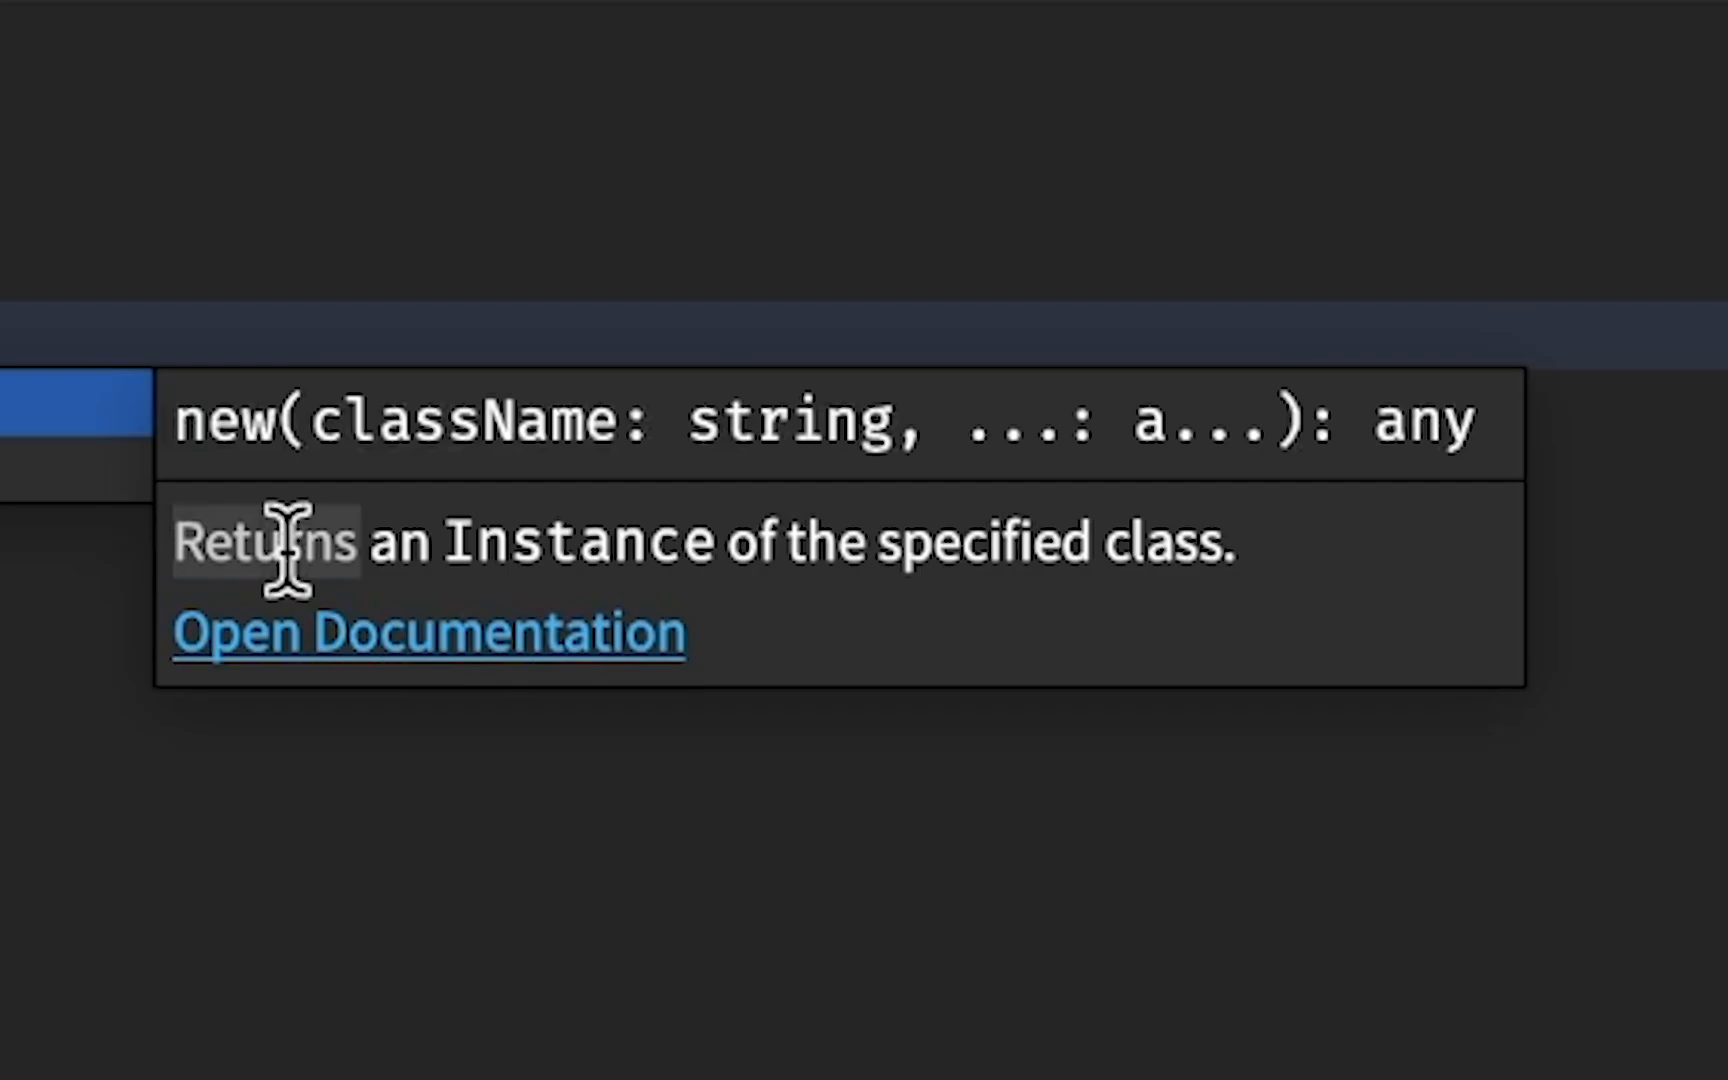
mouse_move(452, 546)
text(--)
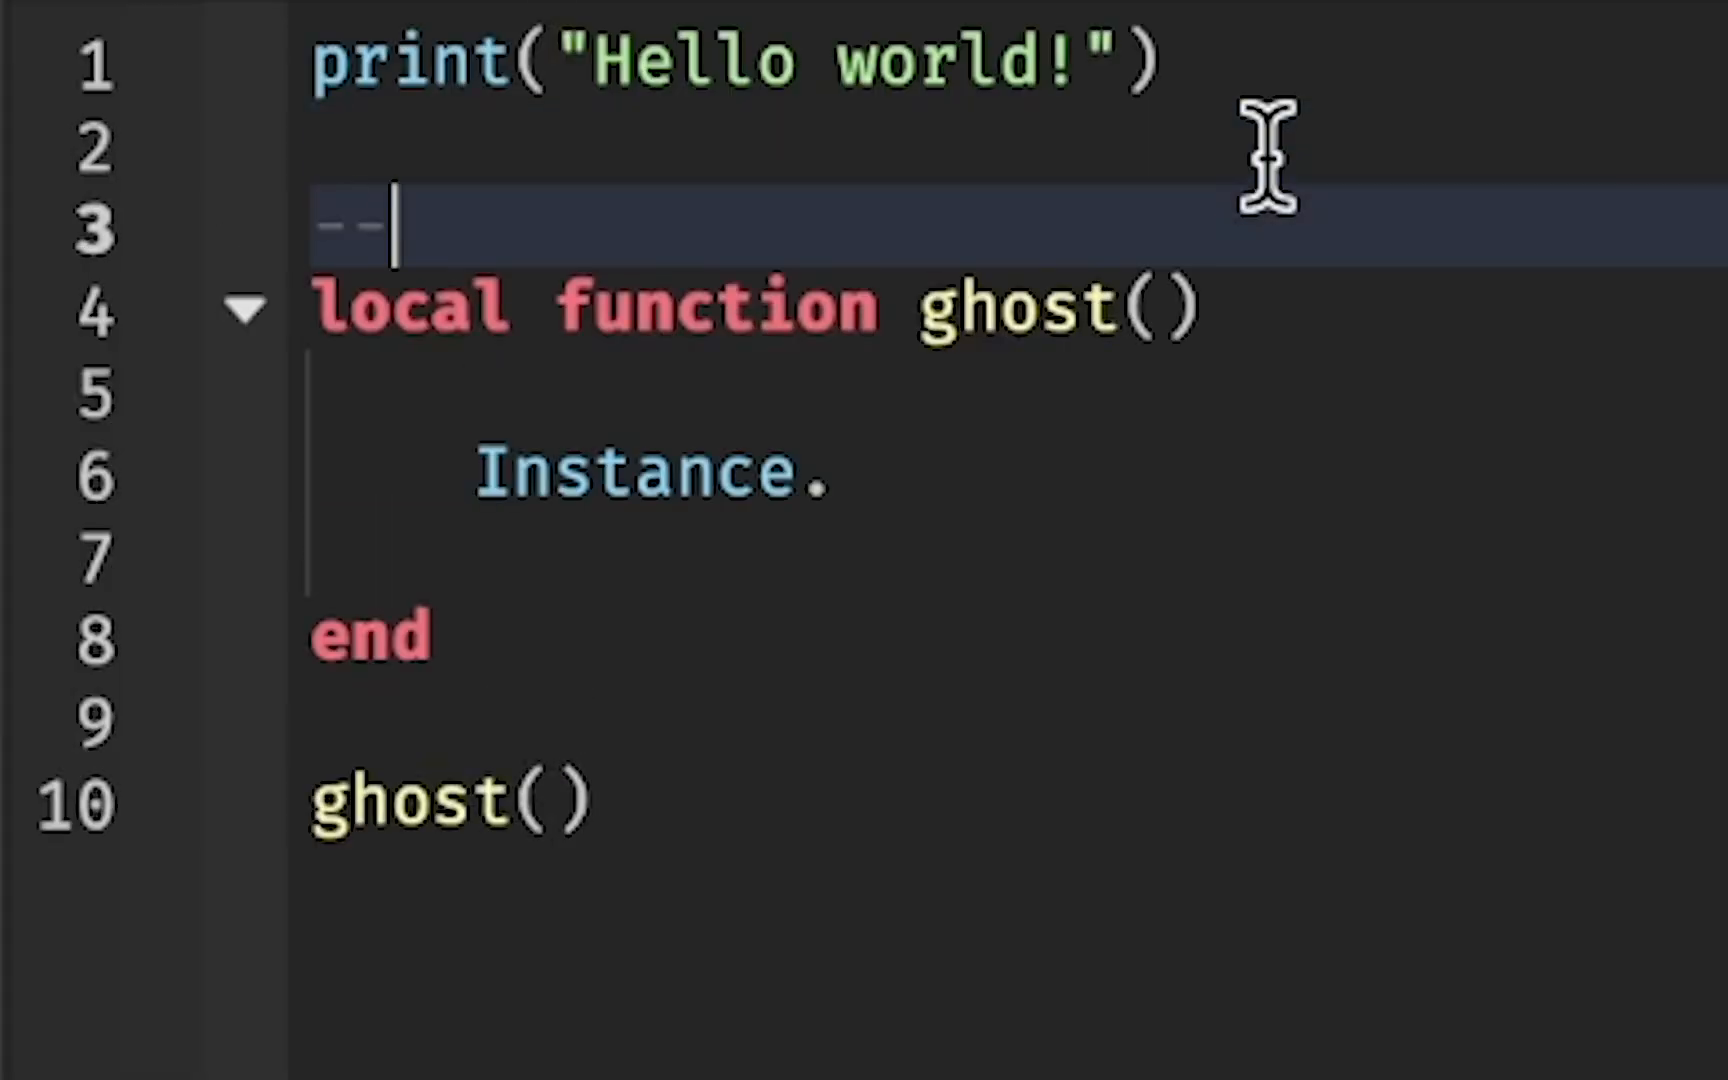
text([[]])
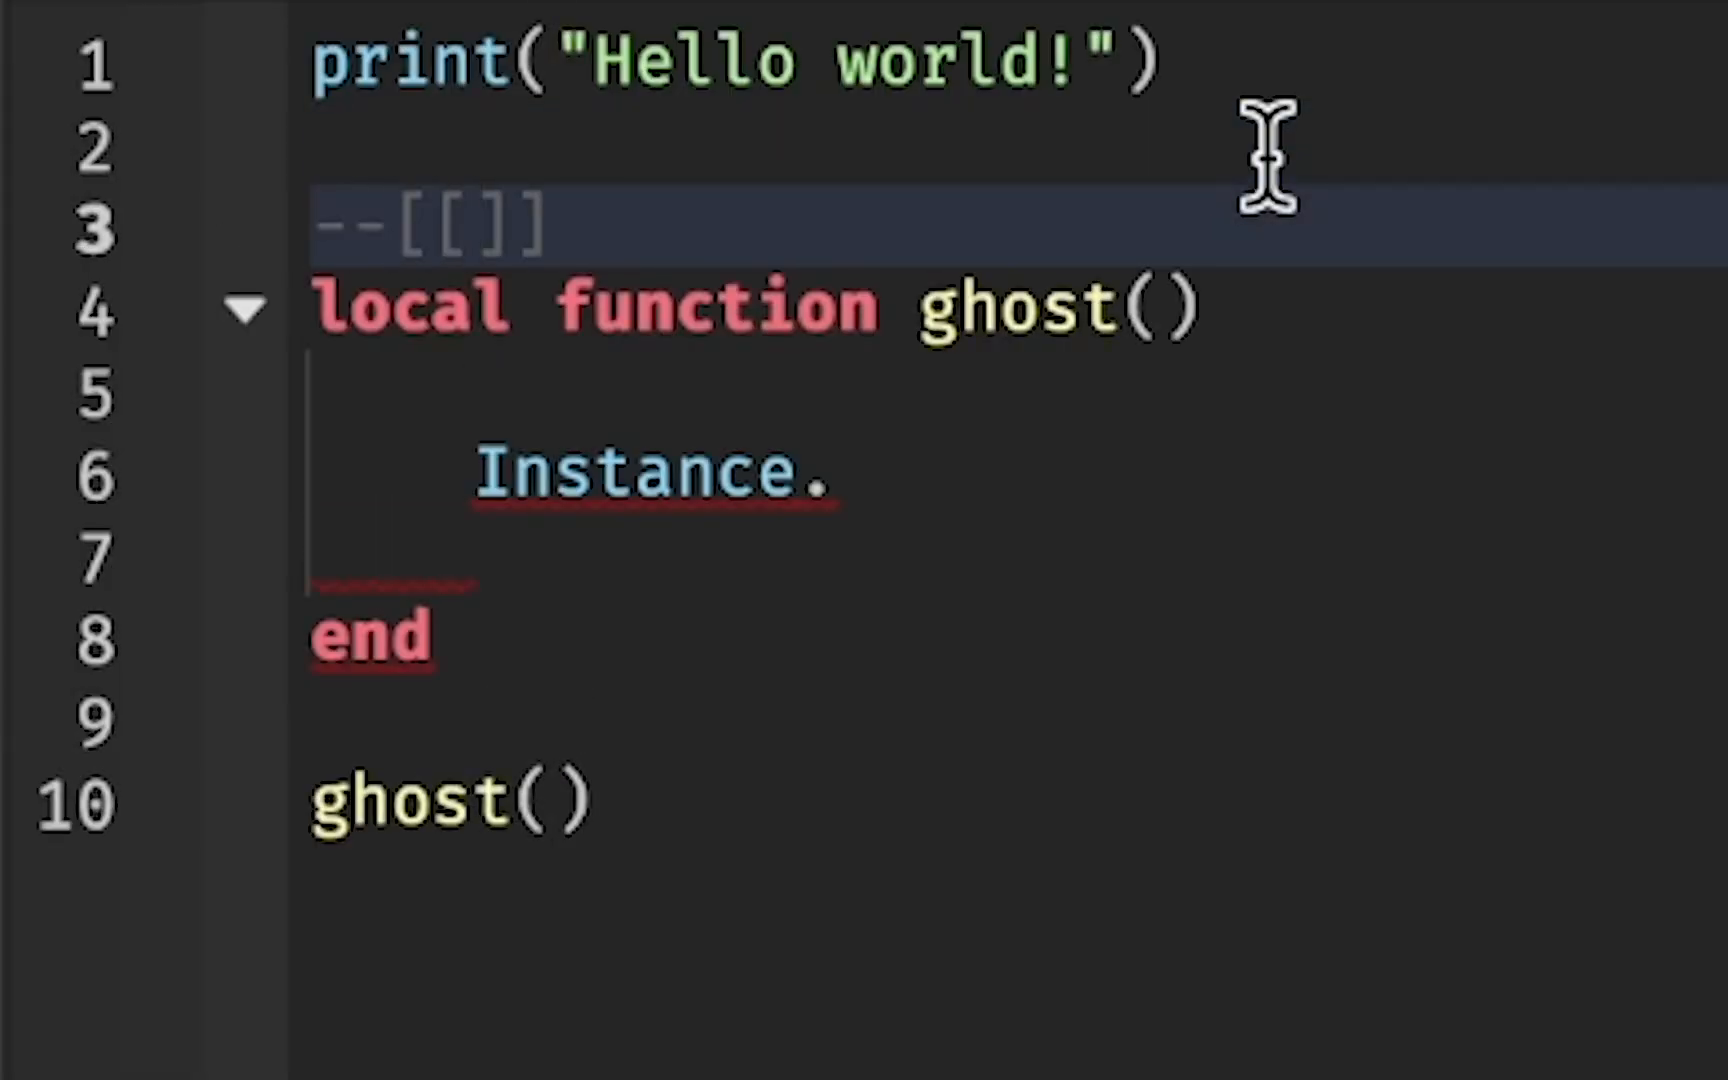
text(ghost() function)
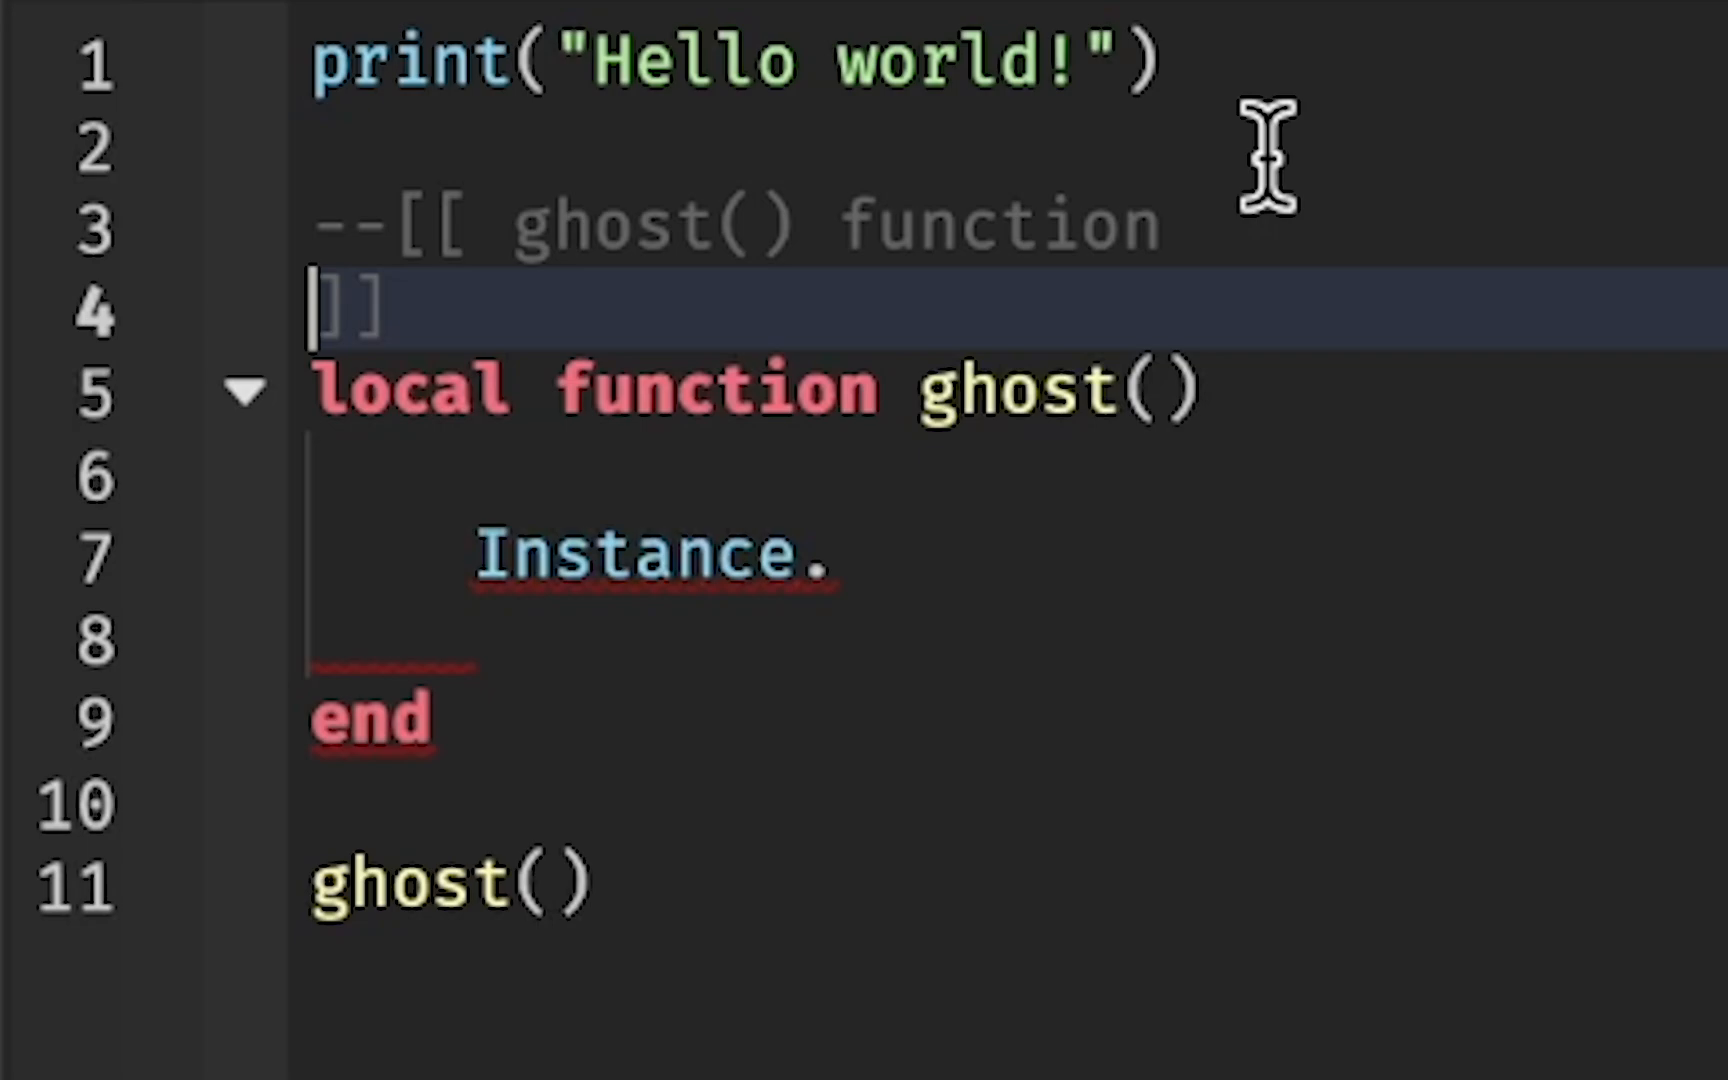
key(Return)
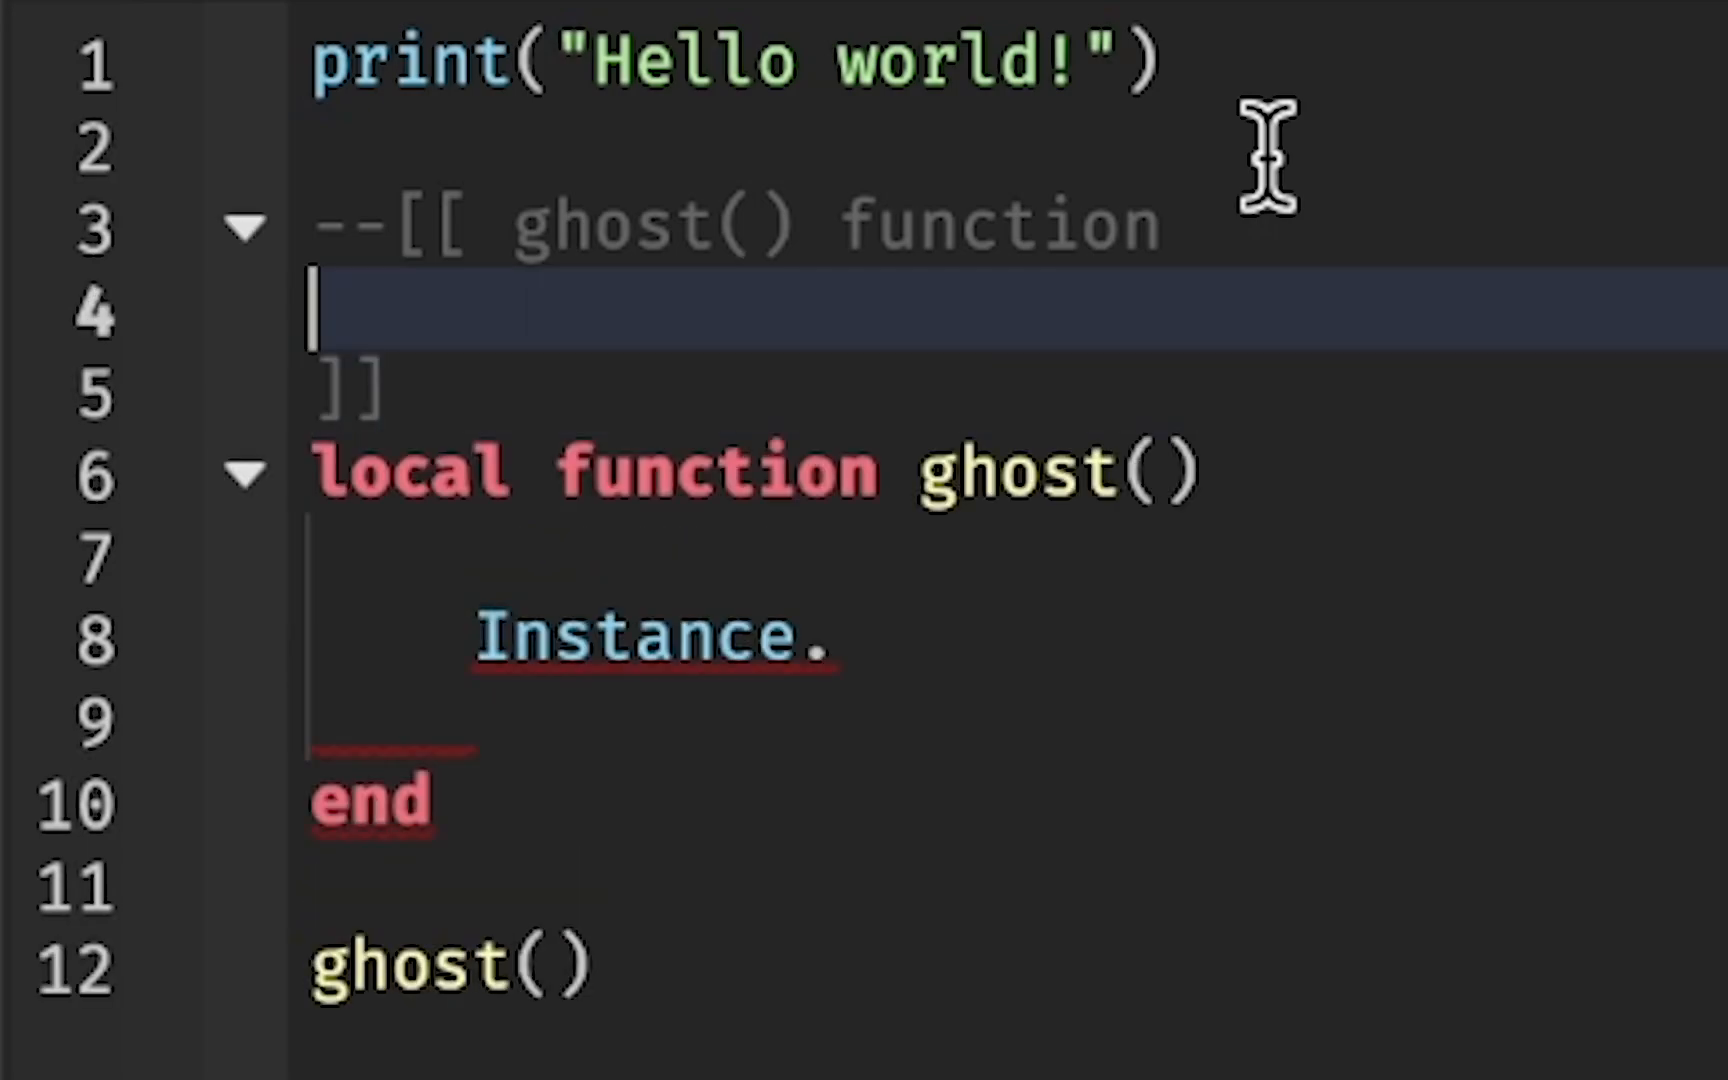
text(use this function to disappear comp)
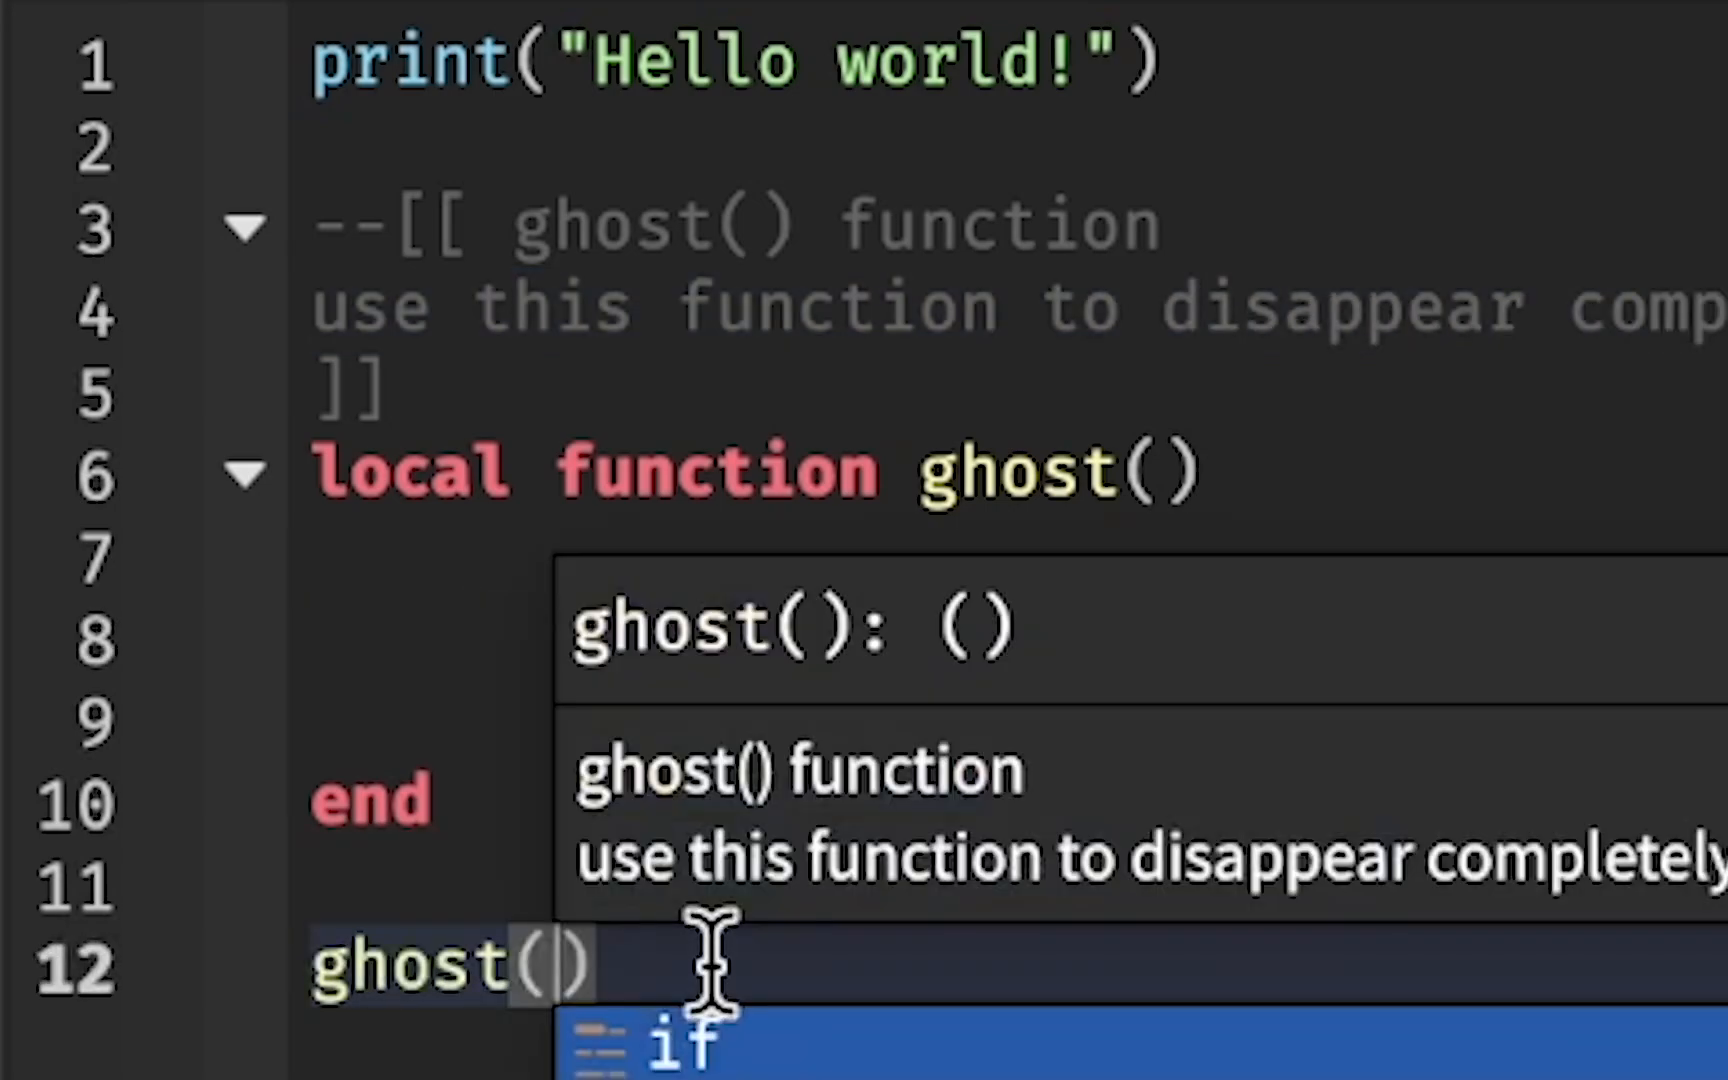
mouse_move(622, 772)
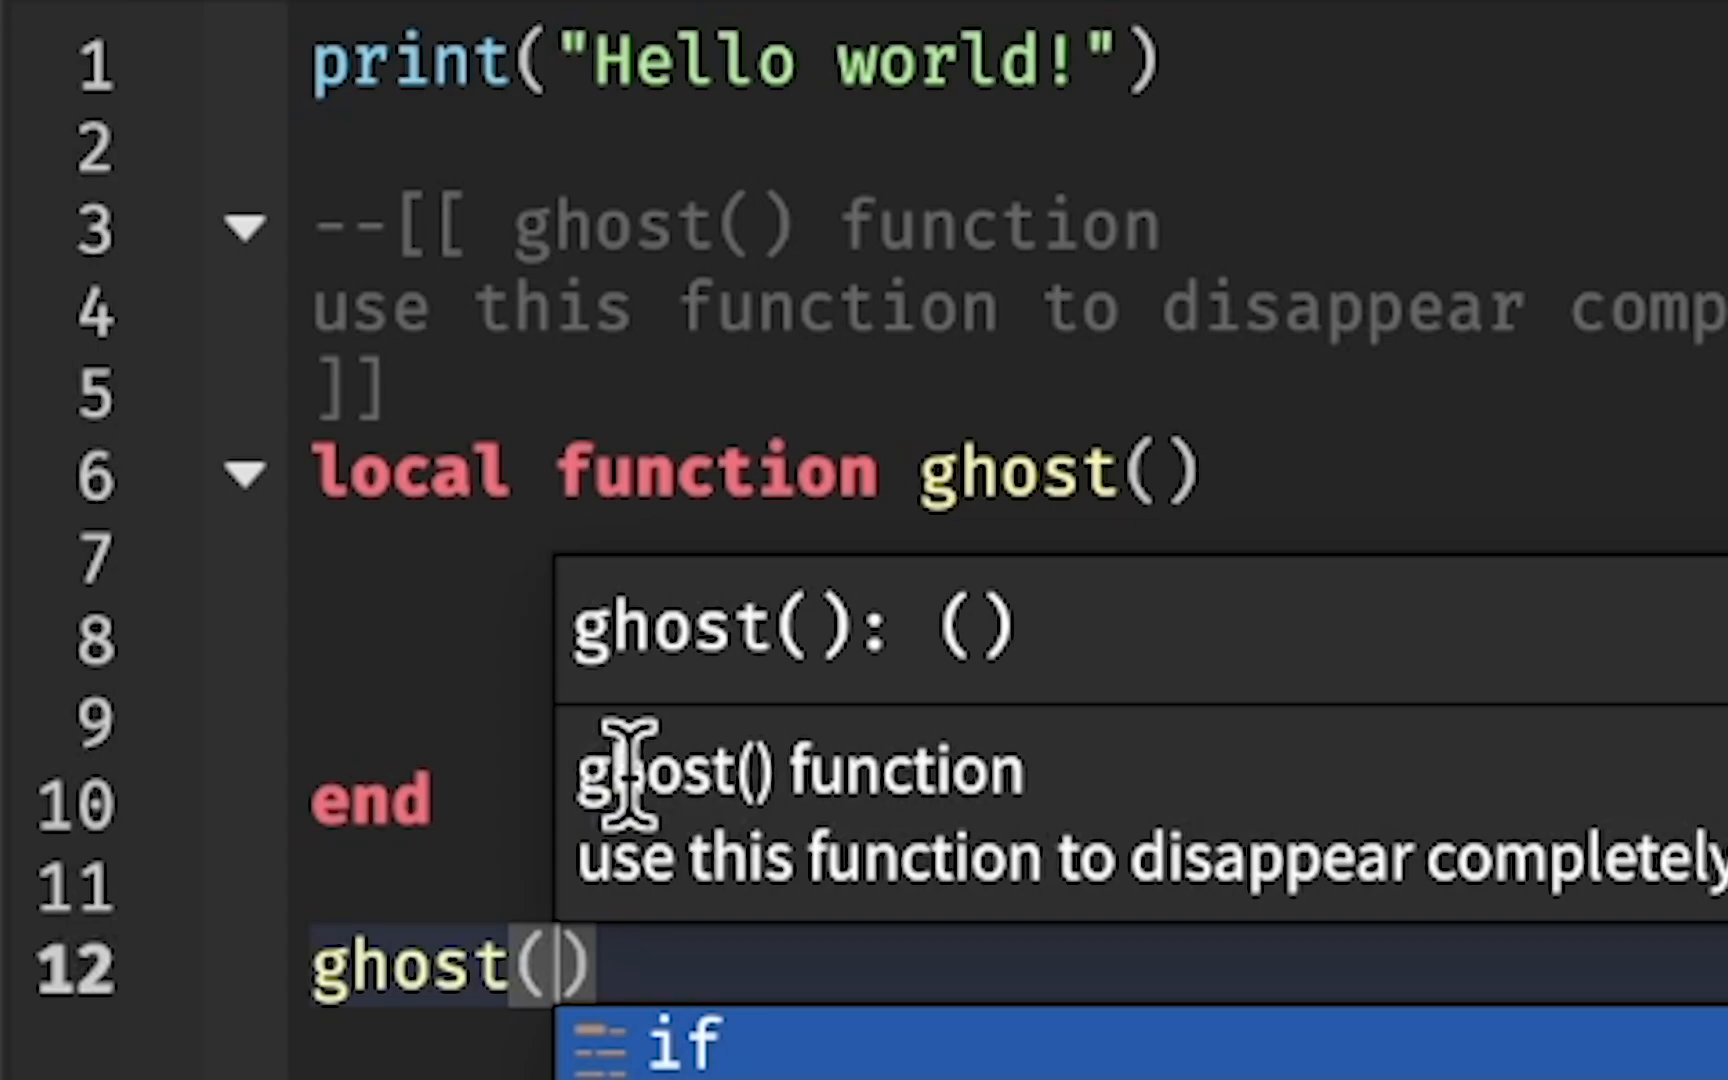
mouse_move(612, 854)
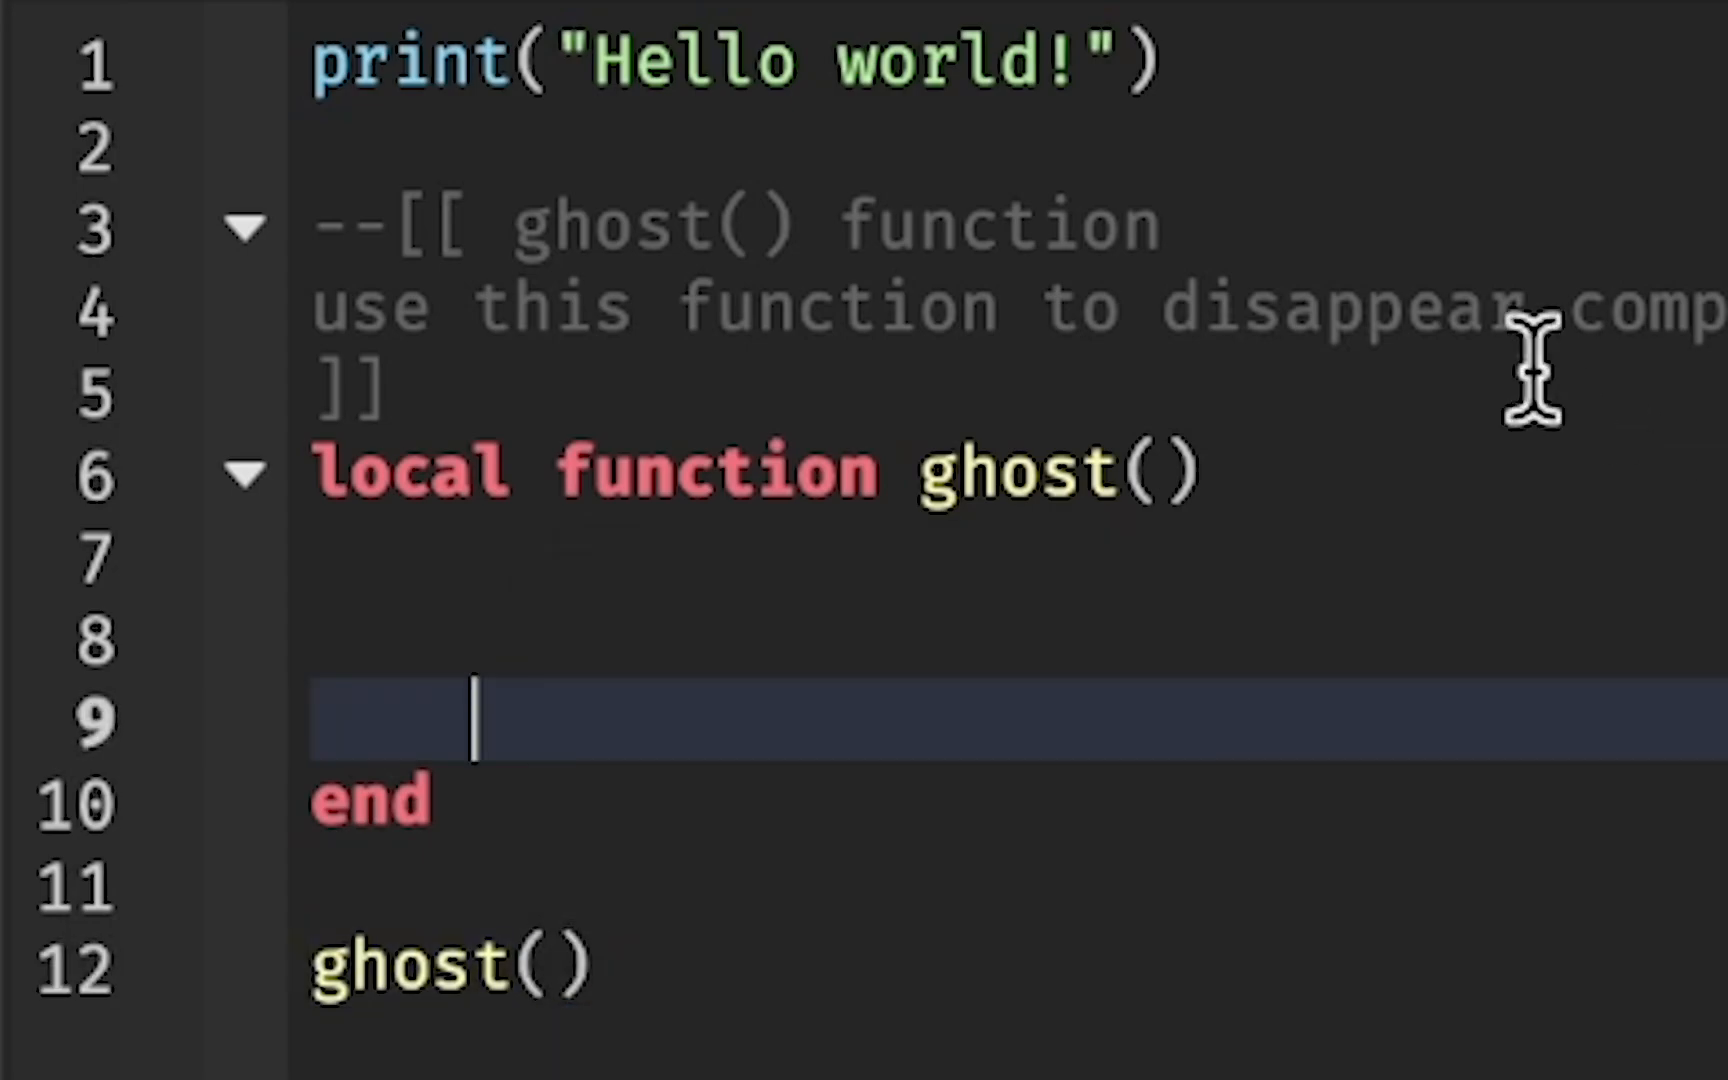
- Wrap ghost() in the block comment with <code> and </code> tags
click(506, 226)
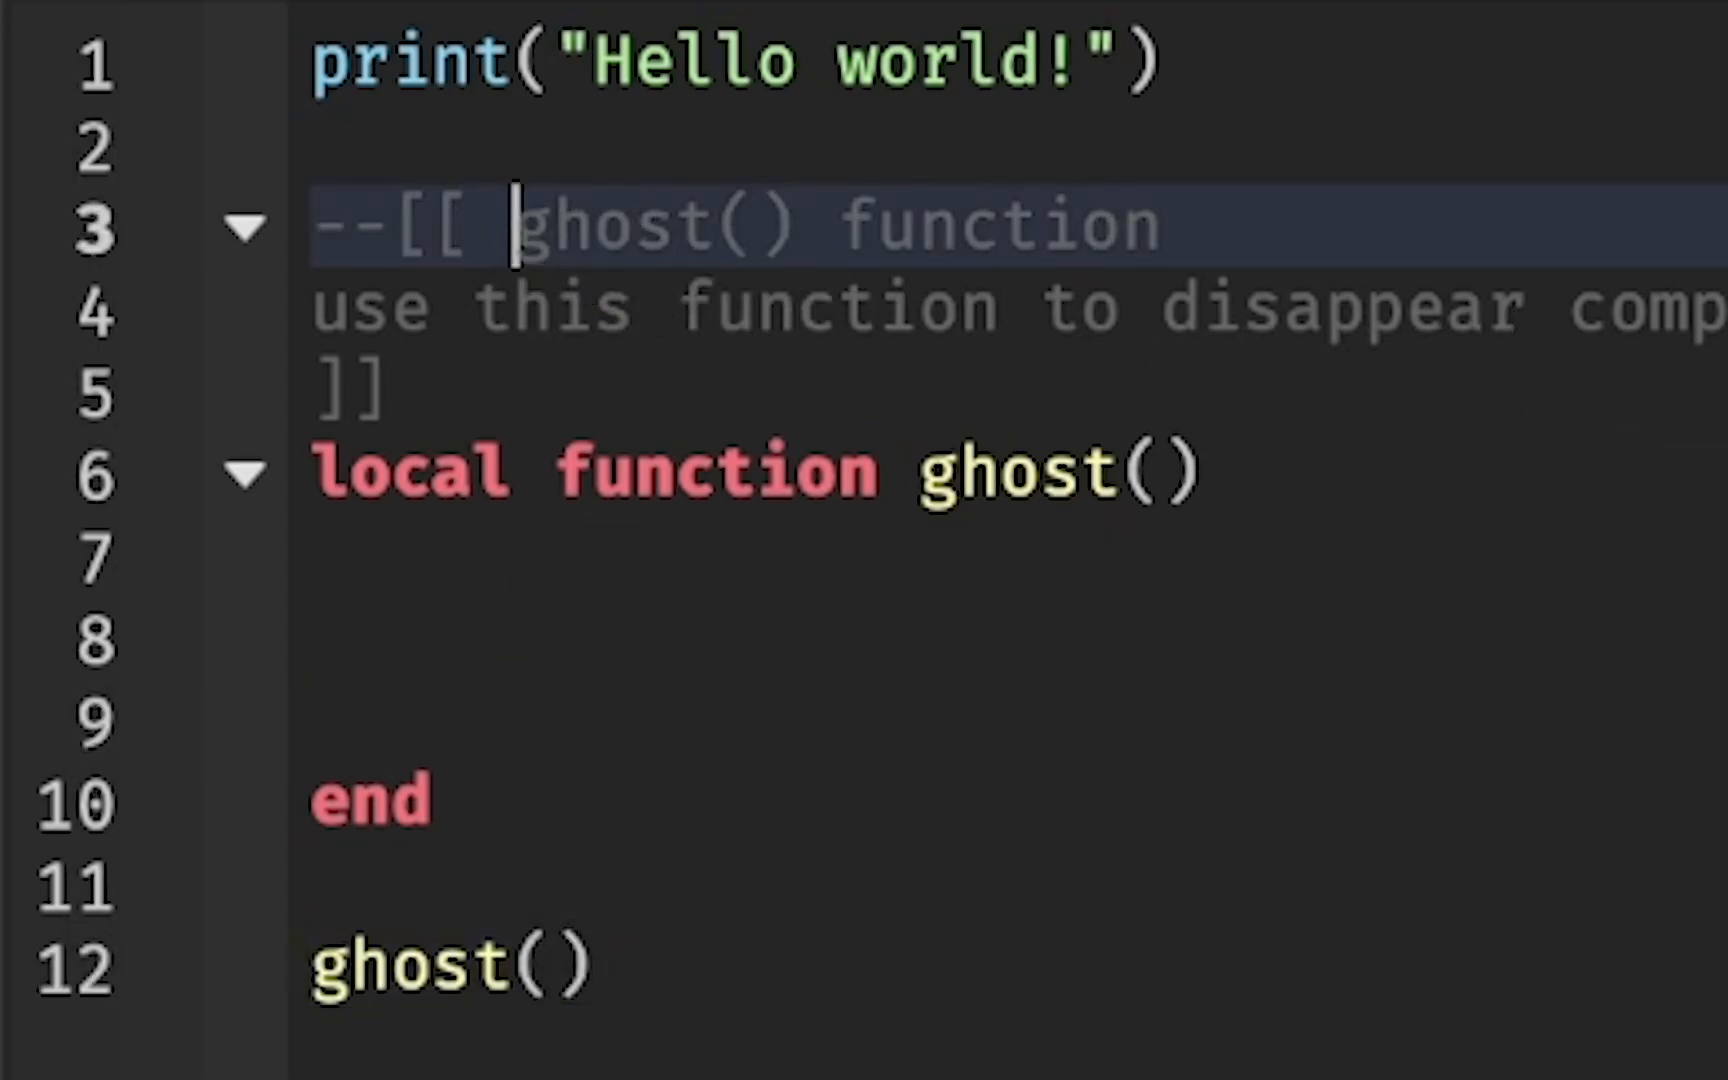
text(<code>)
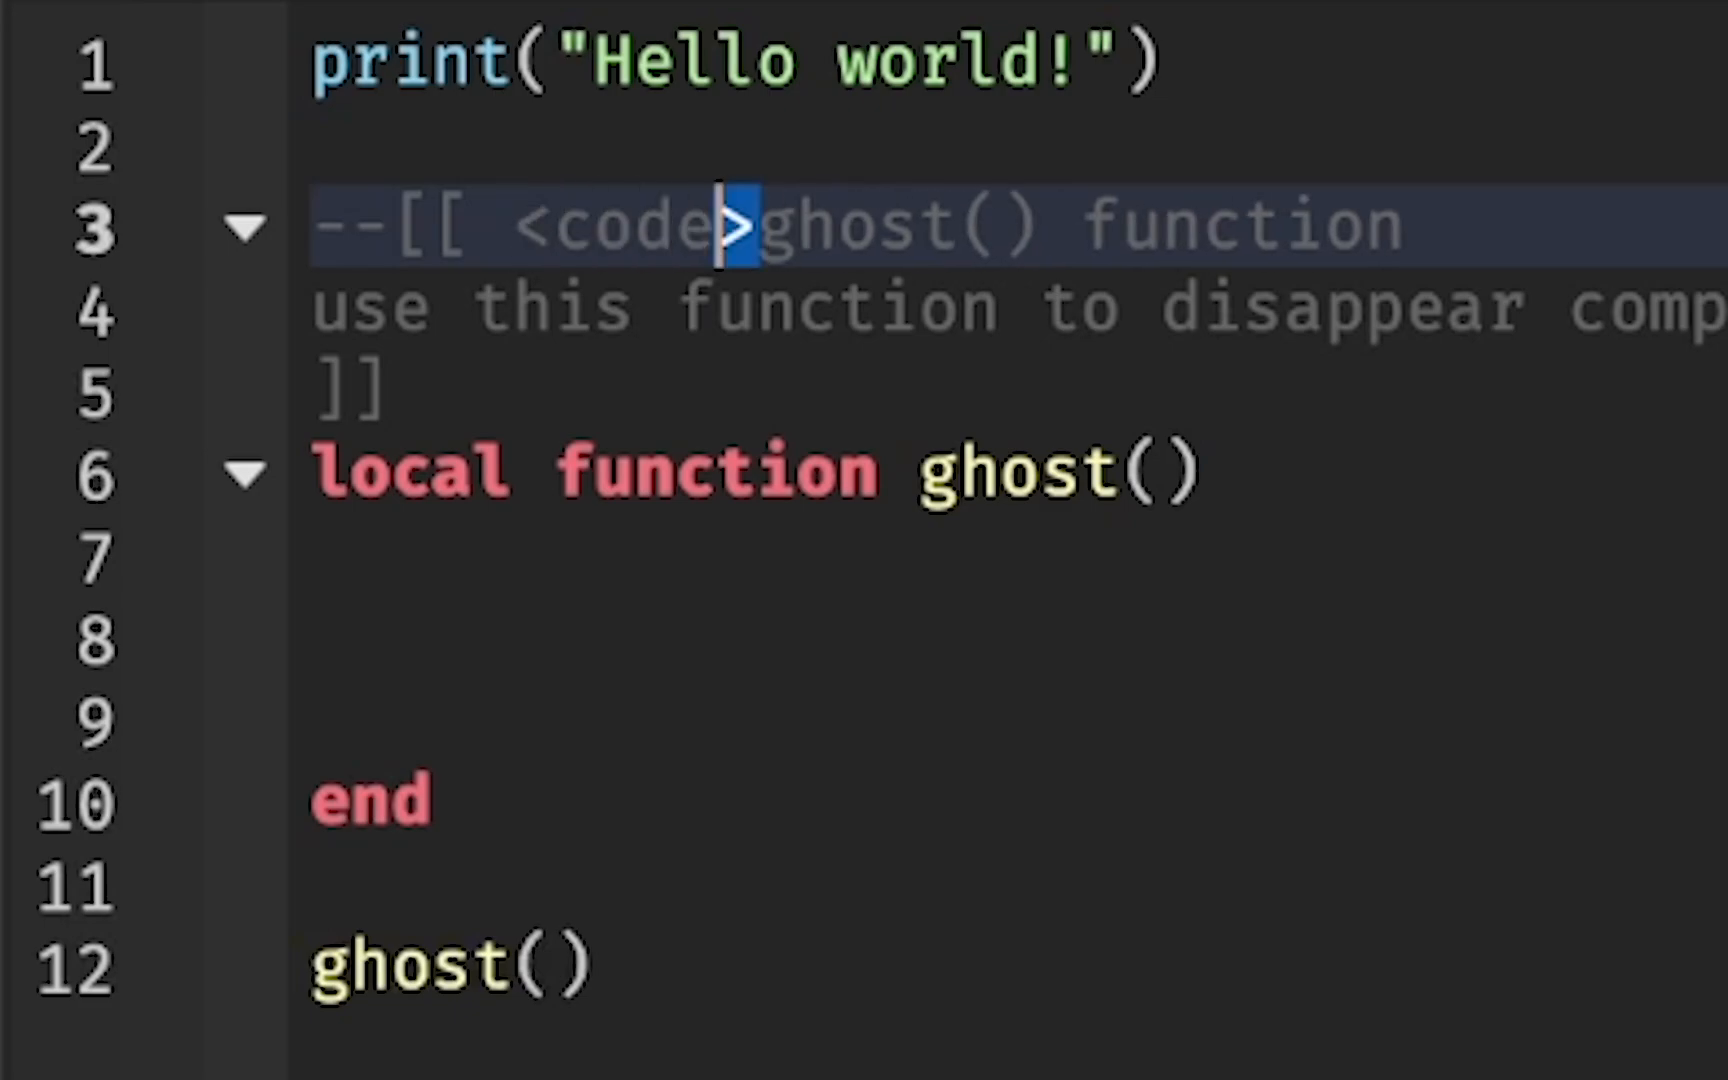
double_click(628, 226)
text(<code>)
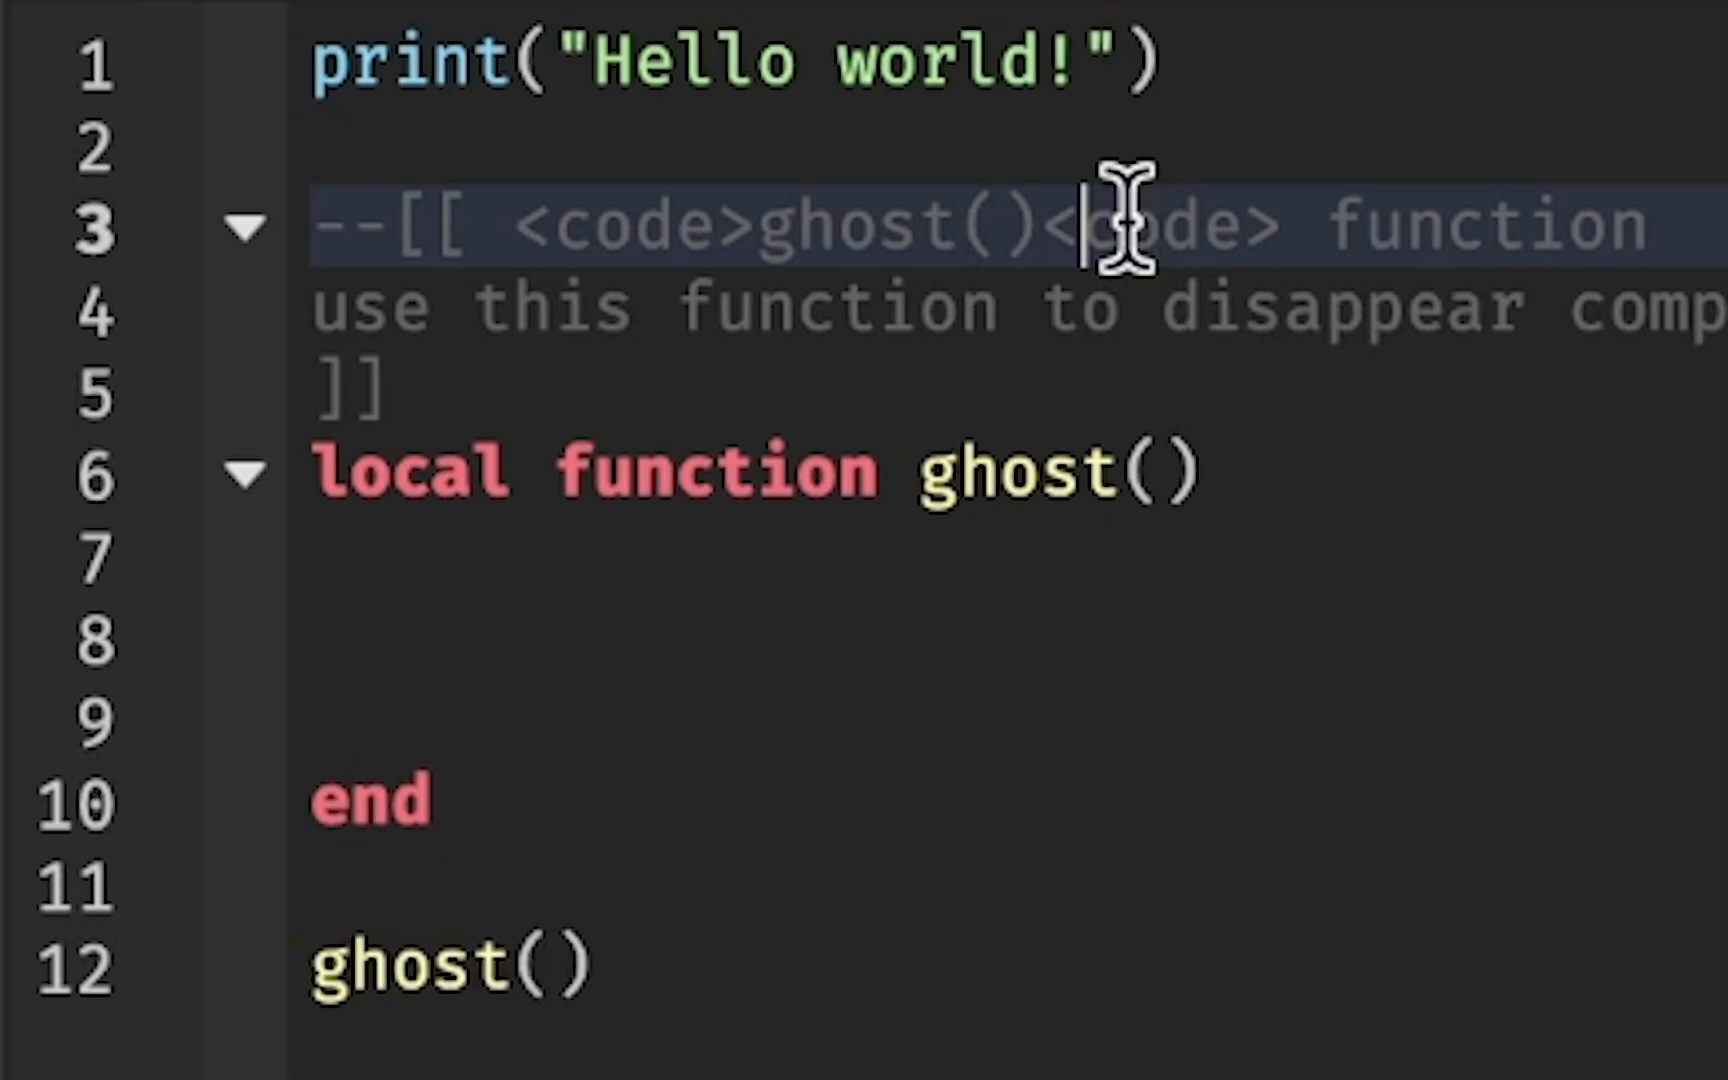
text(/)
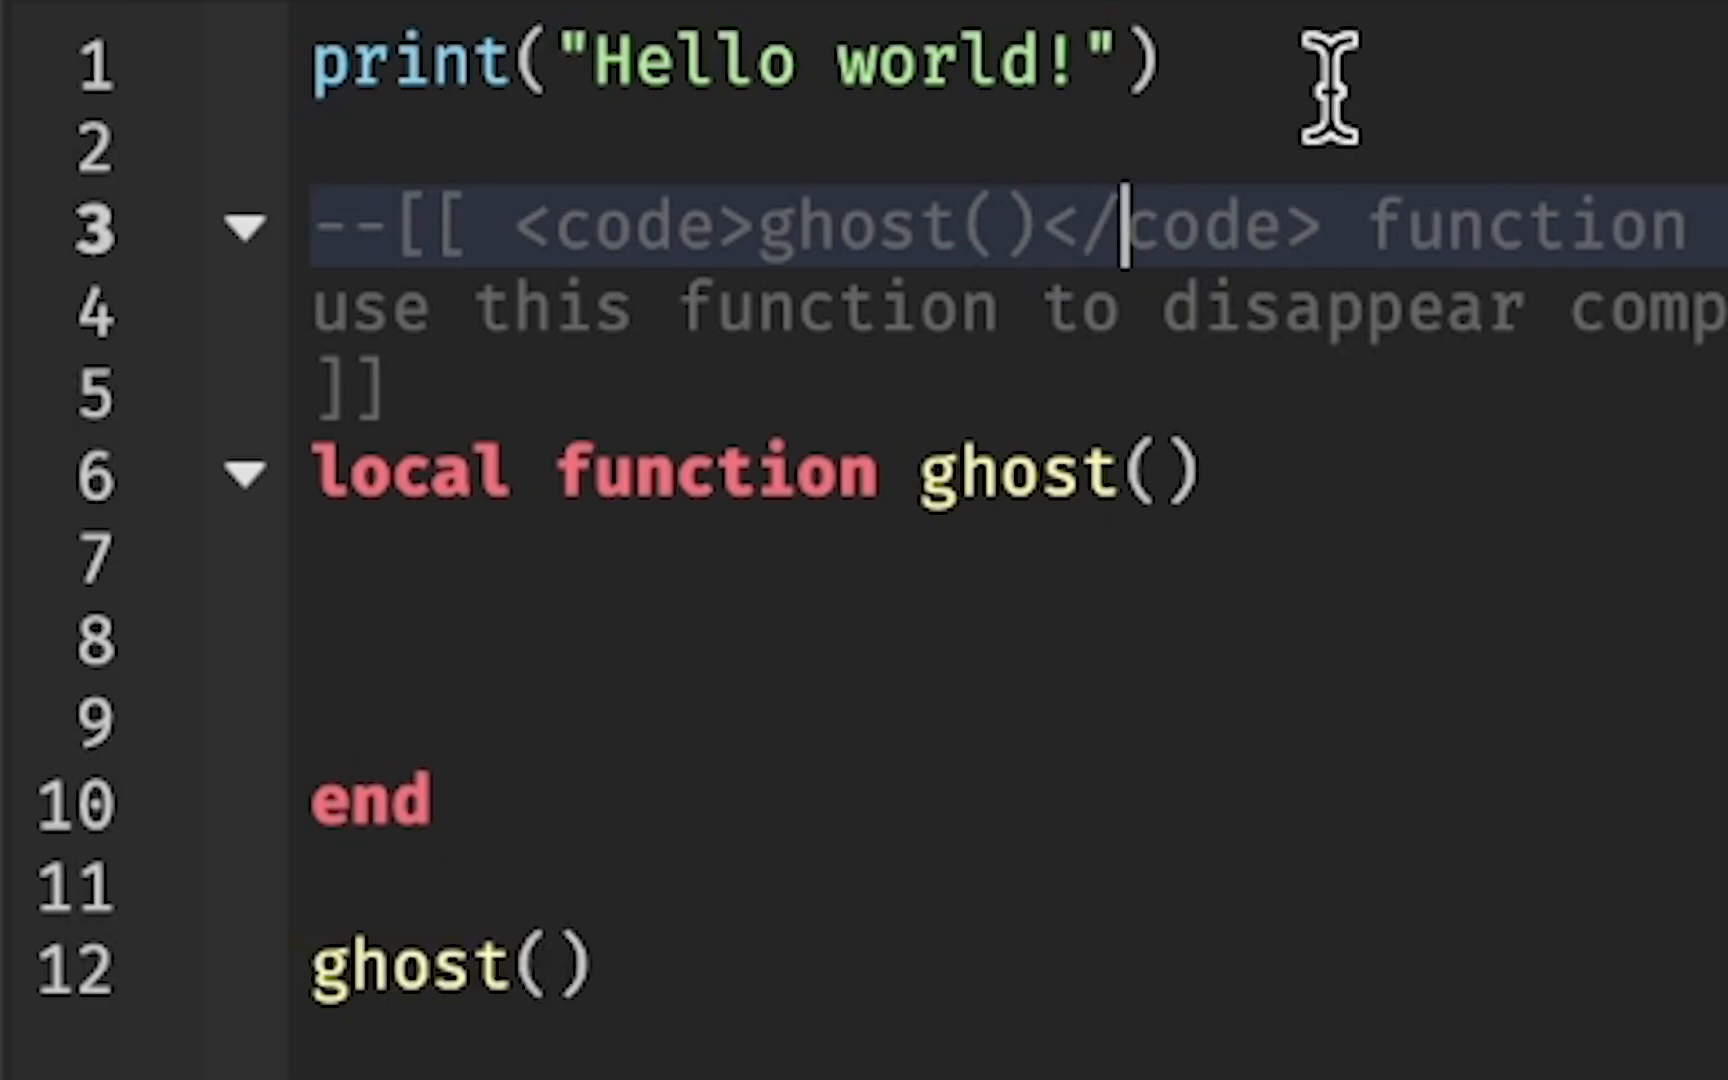
double_click(612, 226)
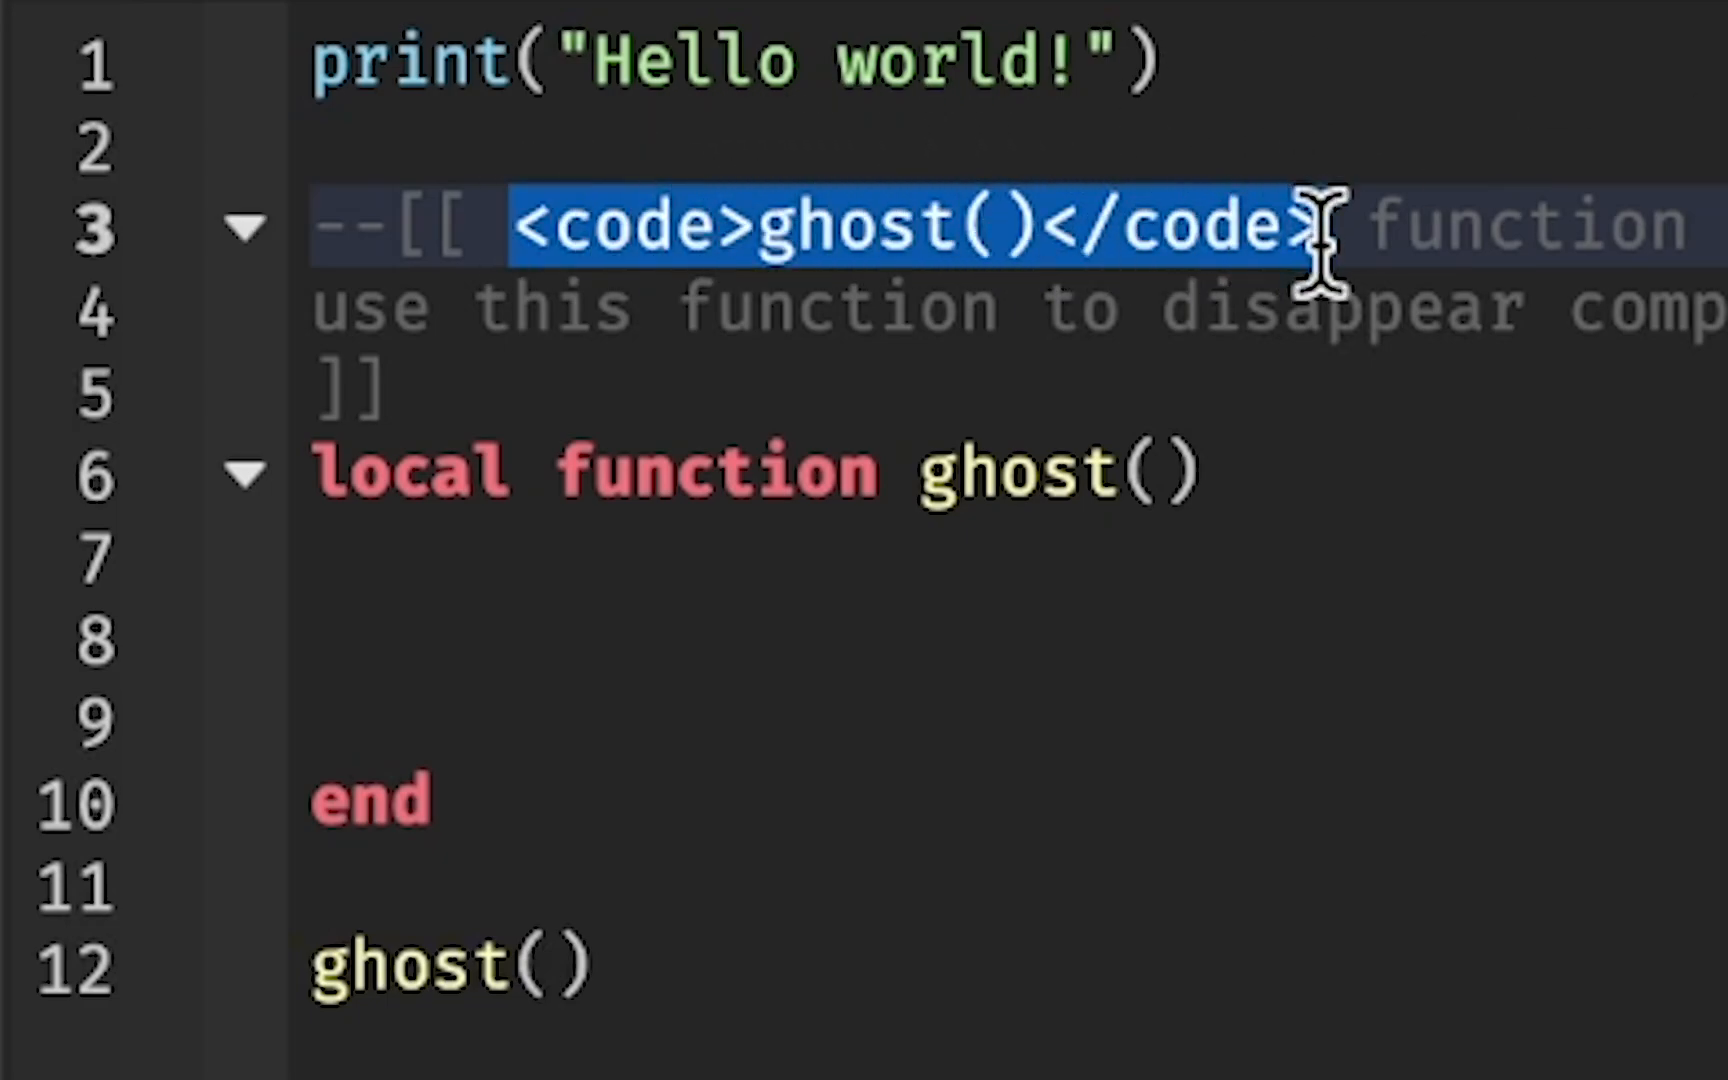
mouse_move(844, 892)
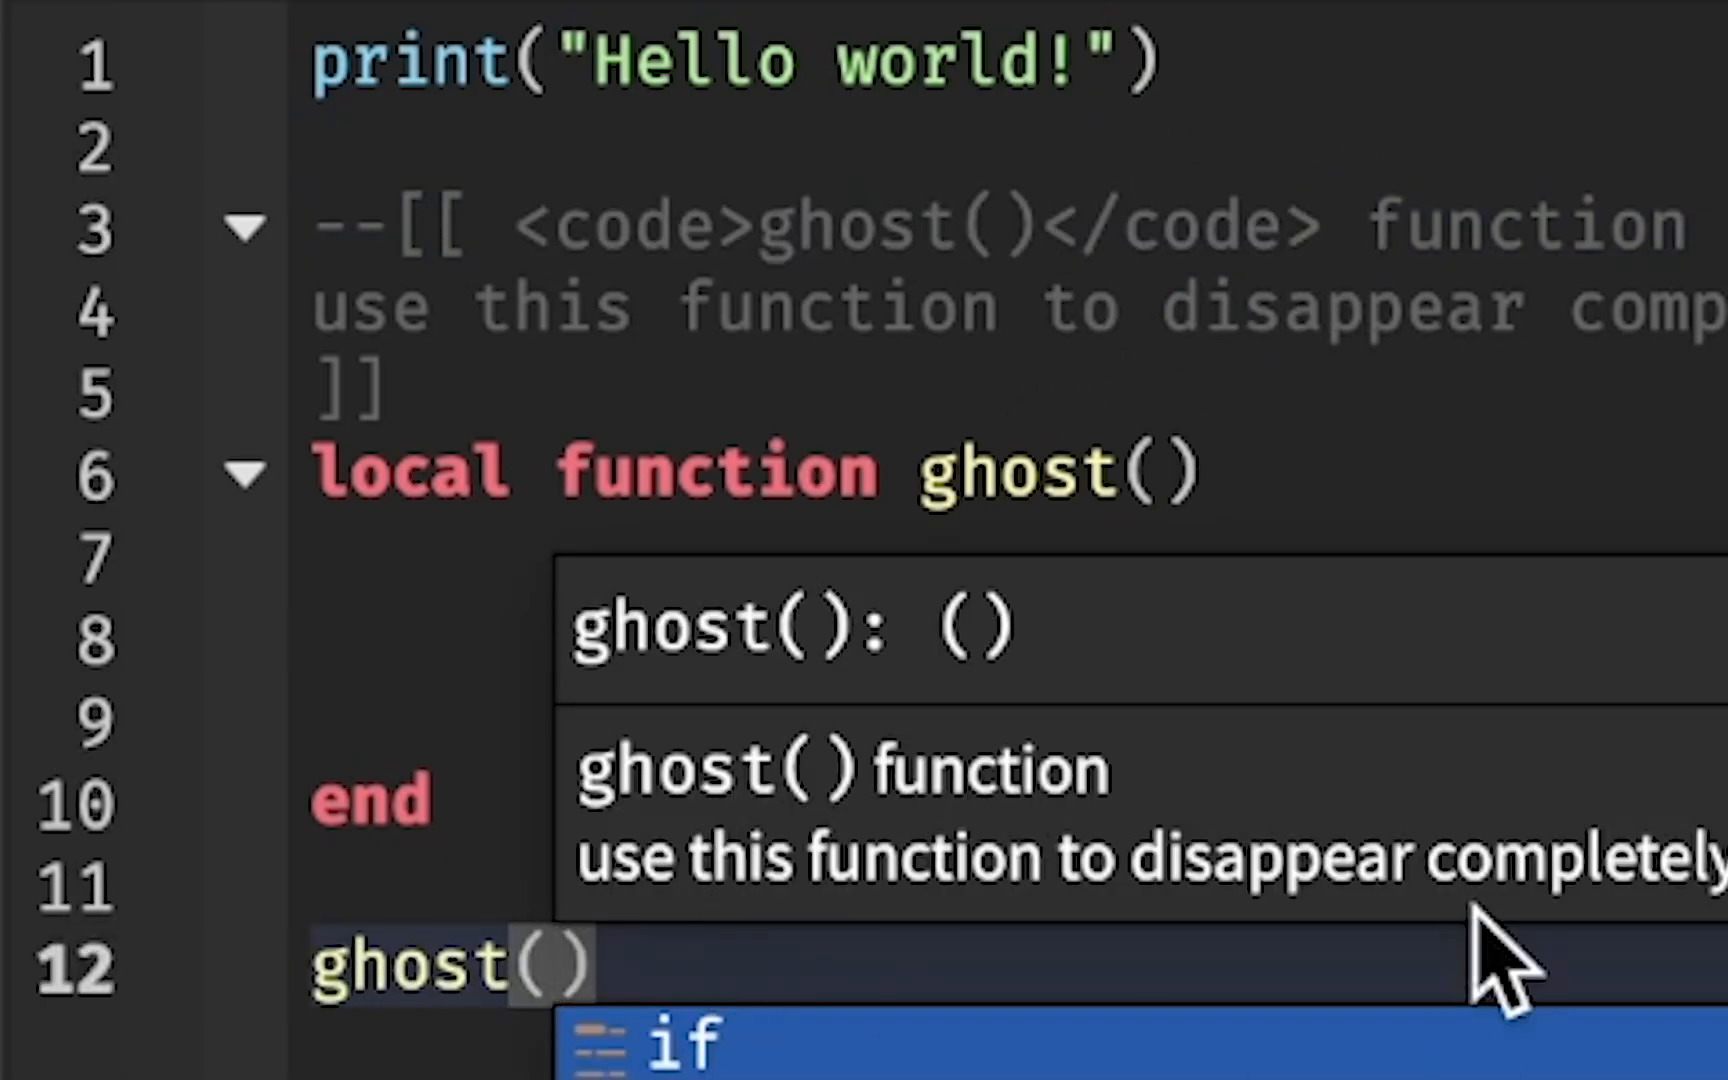
mouse_move(832, 772)
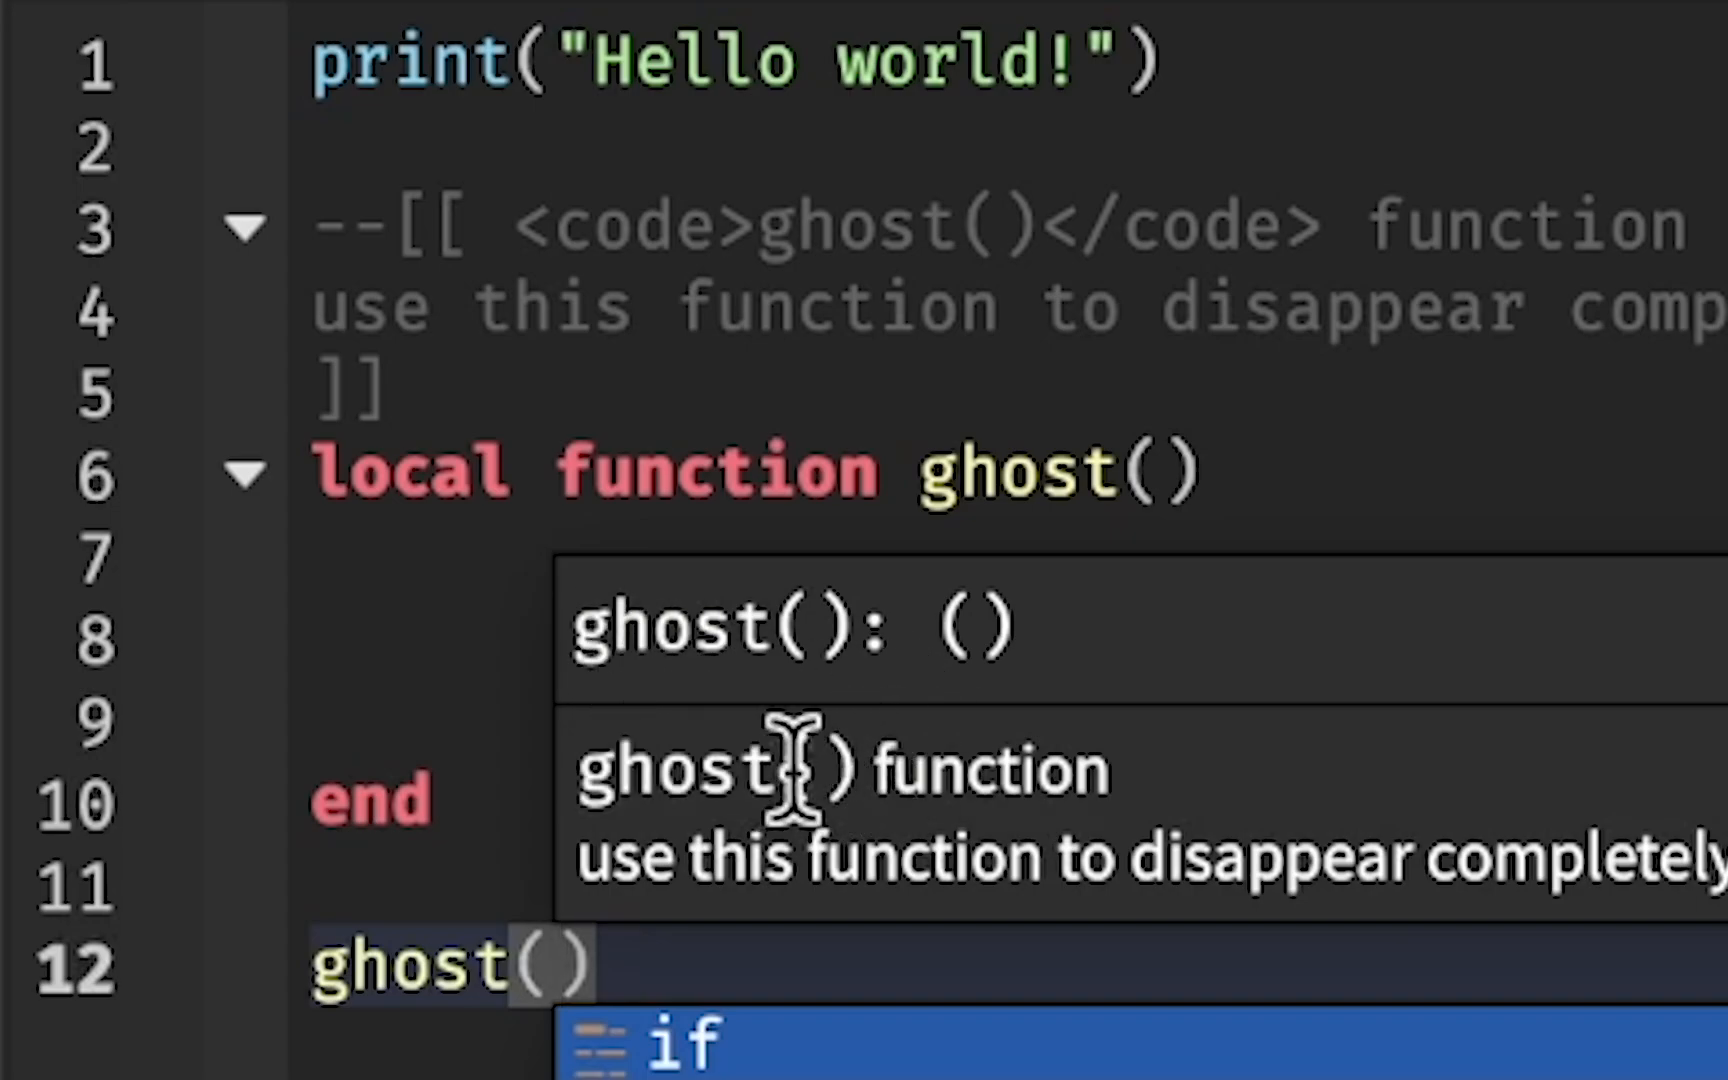
mouse_move(1268, 848)
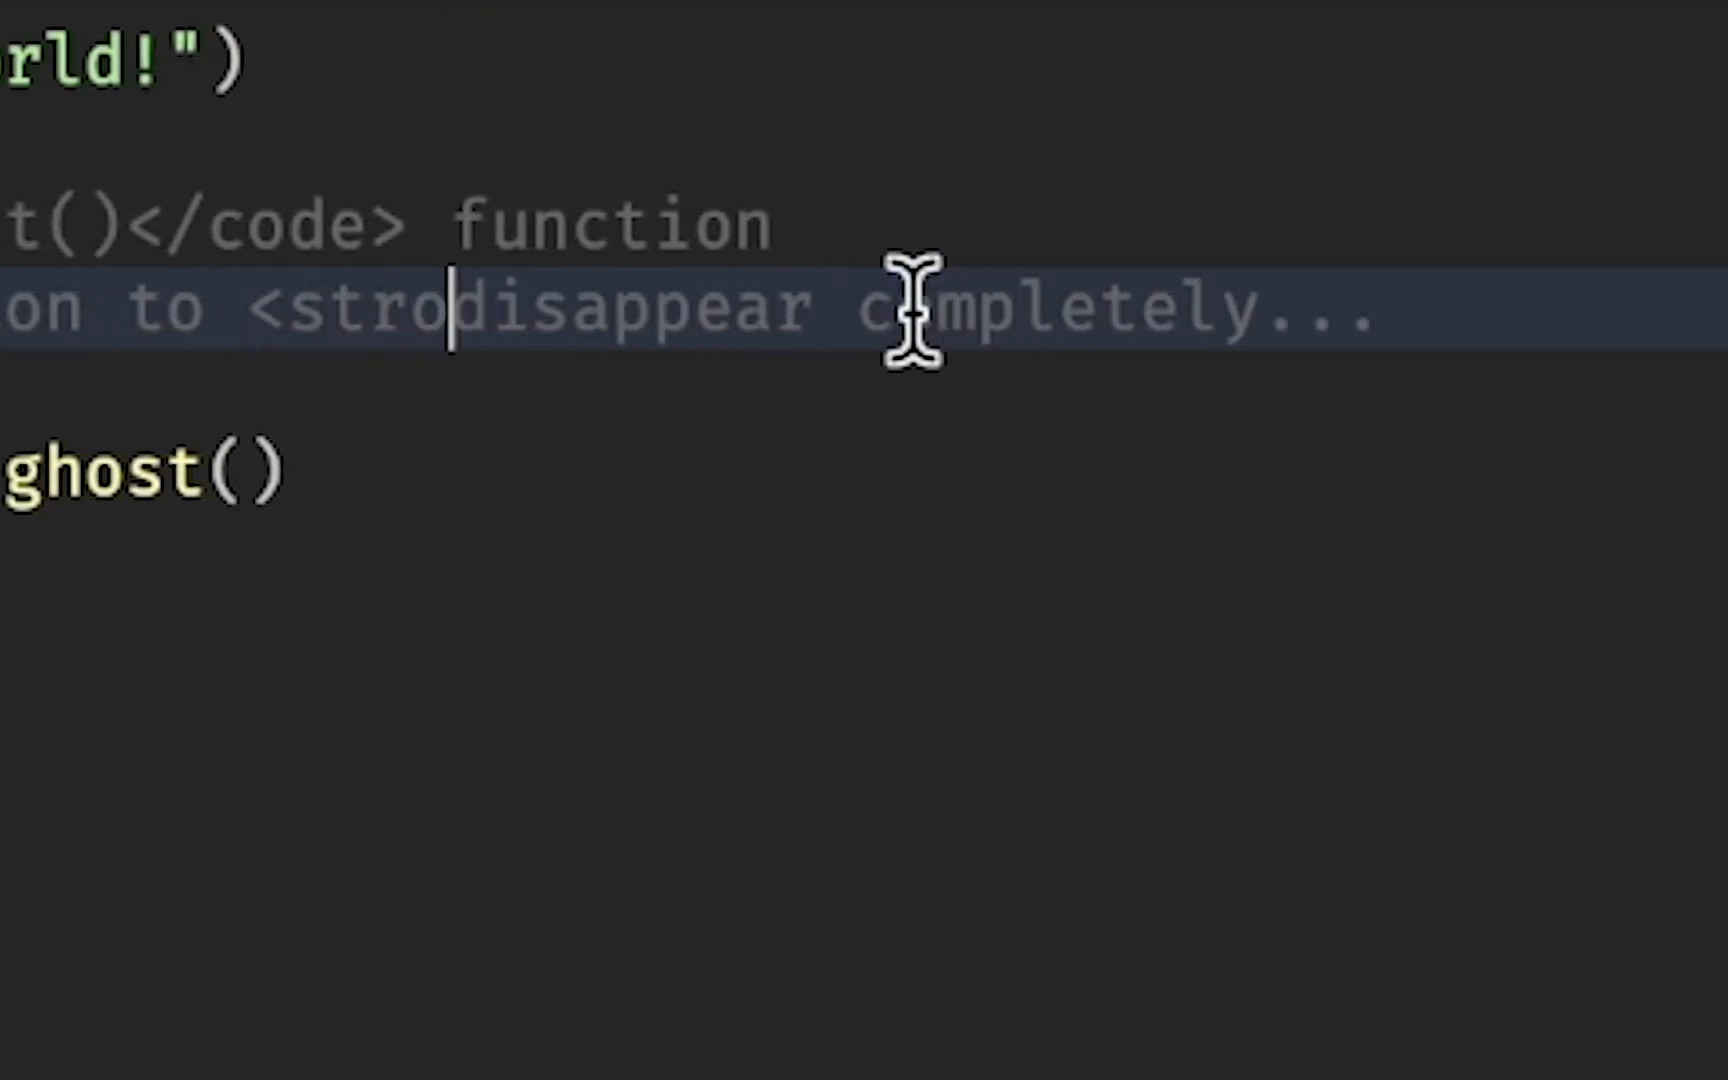
- Wrap 'disappear' in <strong> tags, then return to the forum reply listing supported HTML tags
double_click(408, 308)
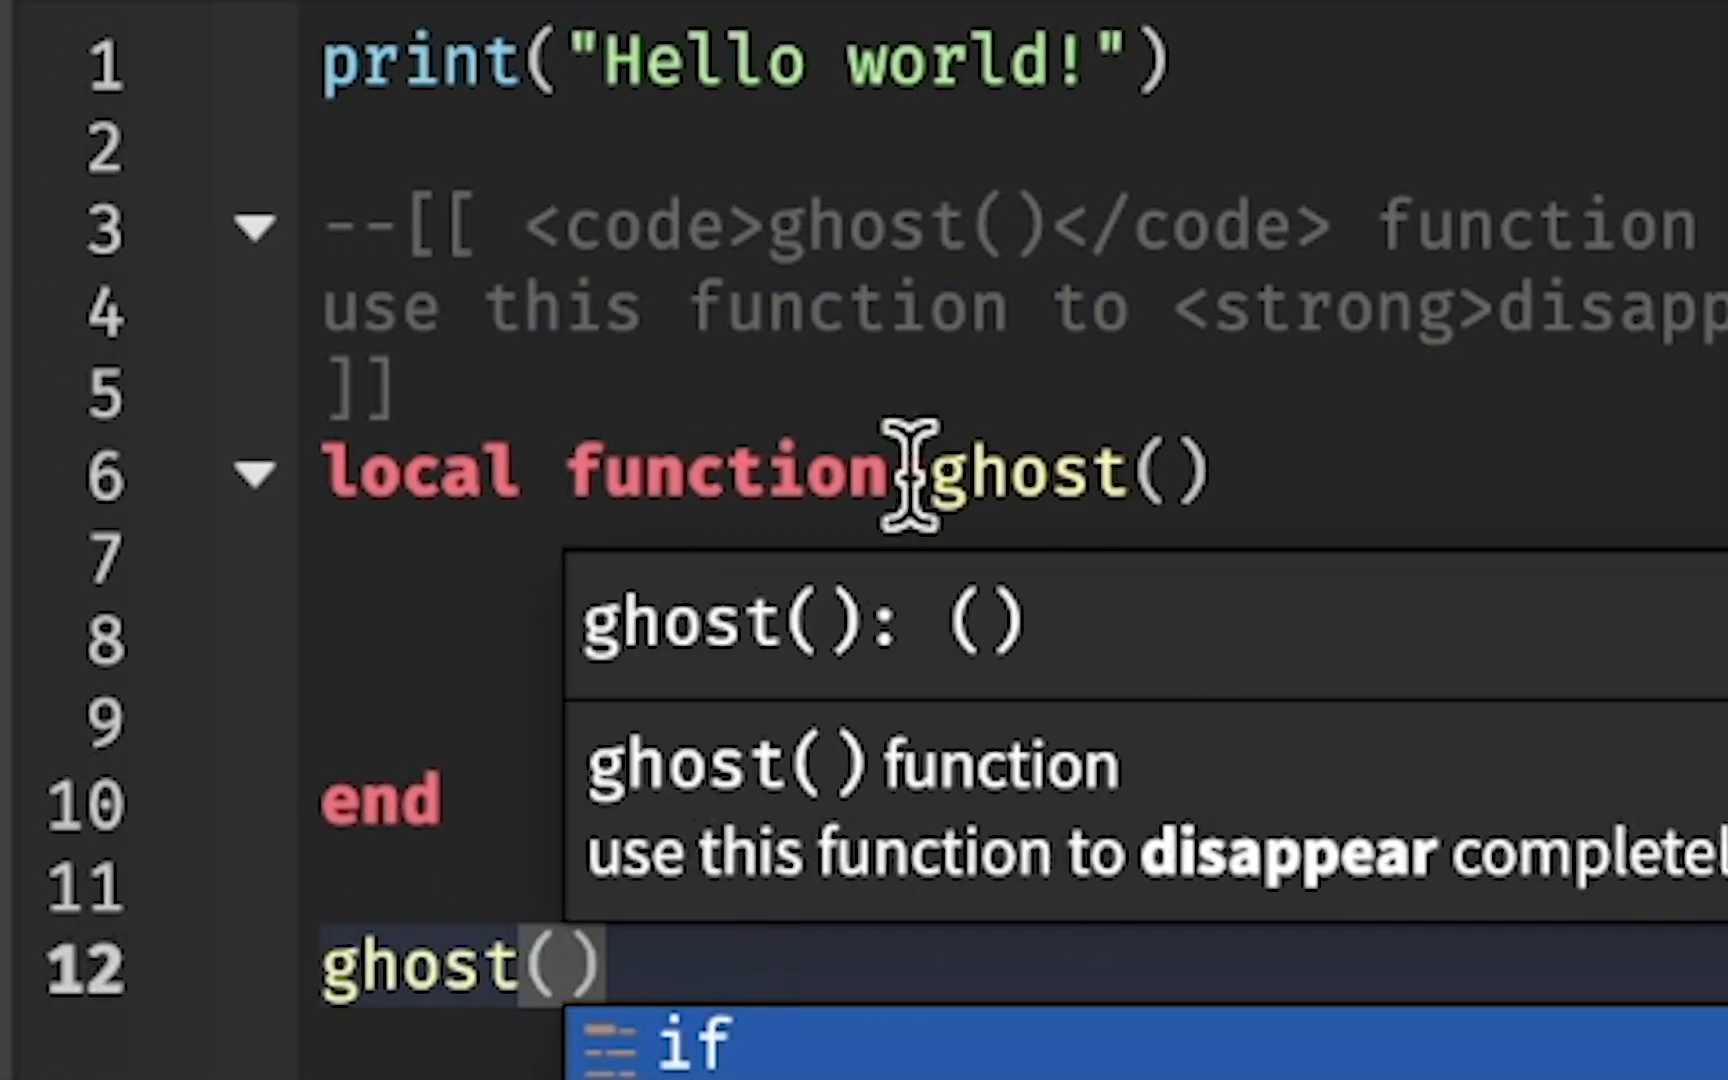
mouse_move(1422, 854)
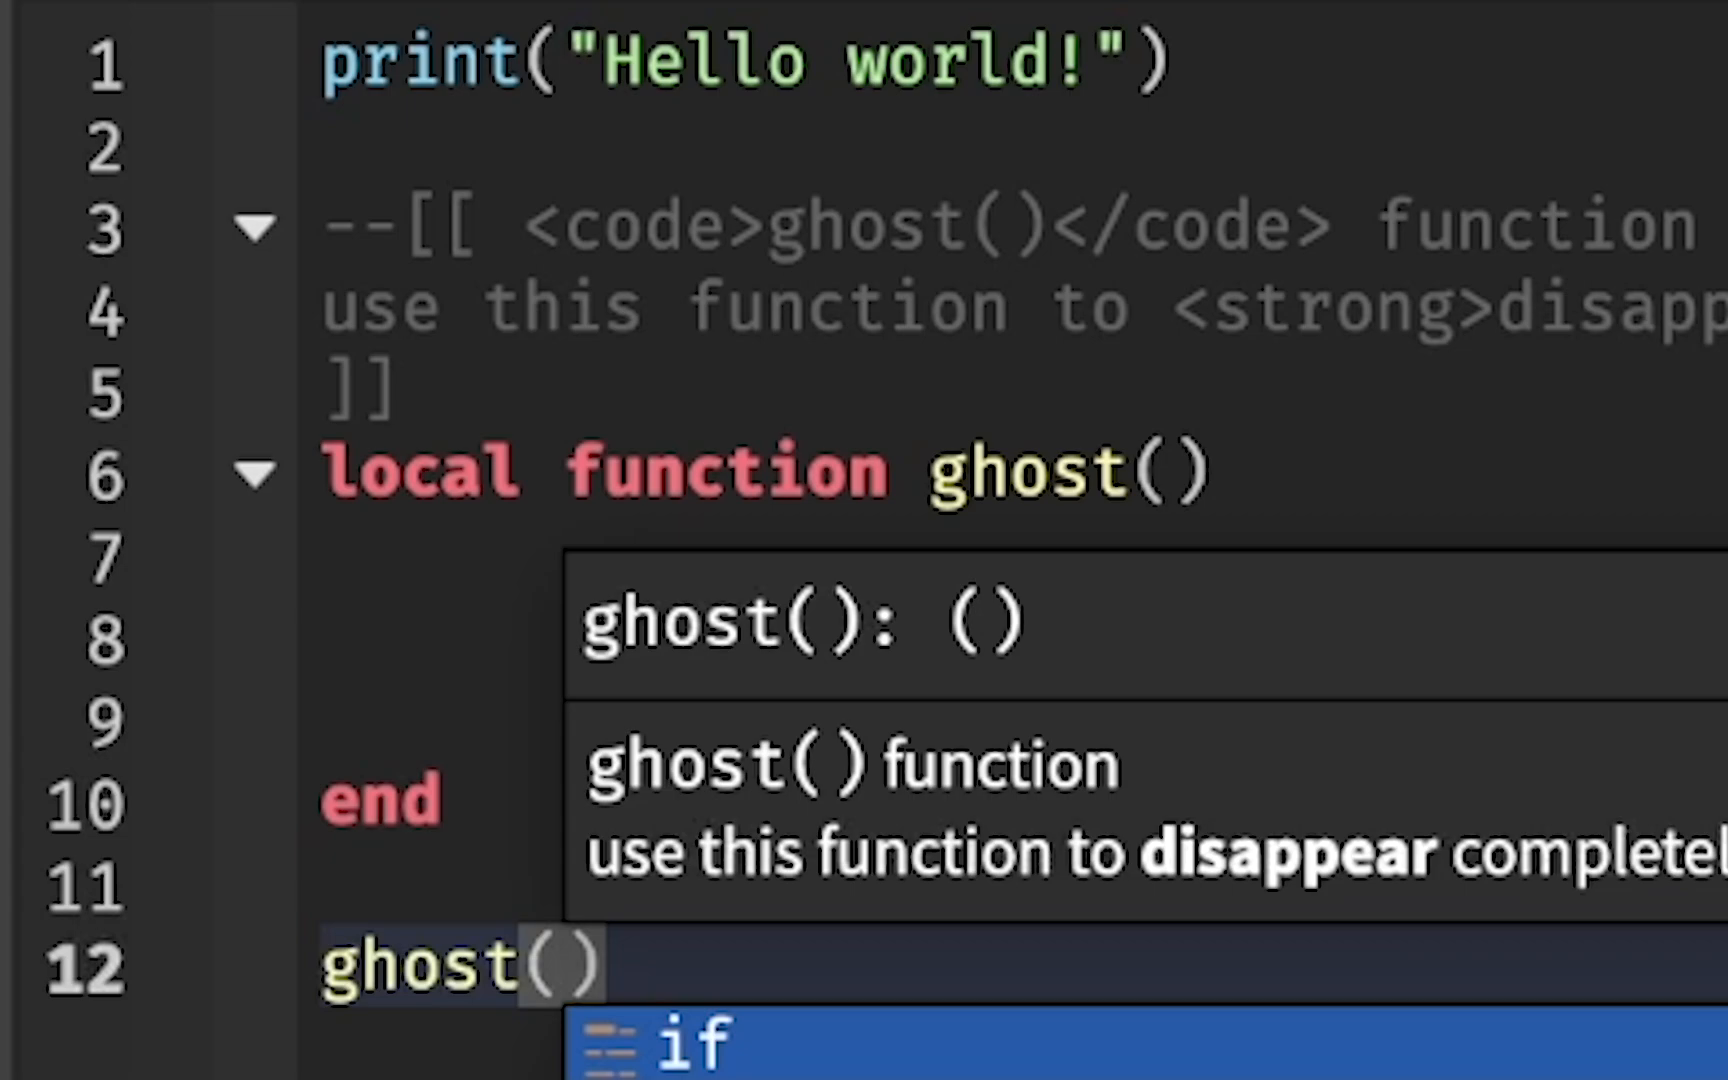
key(Escape)
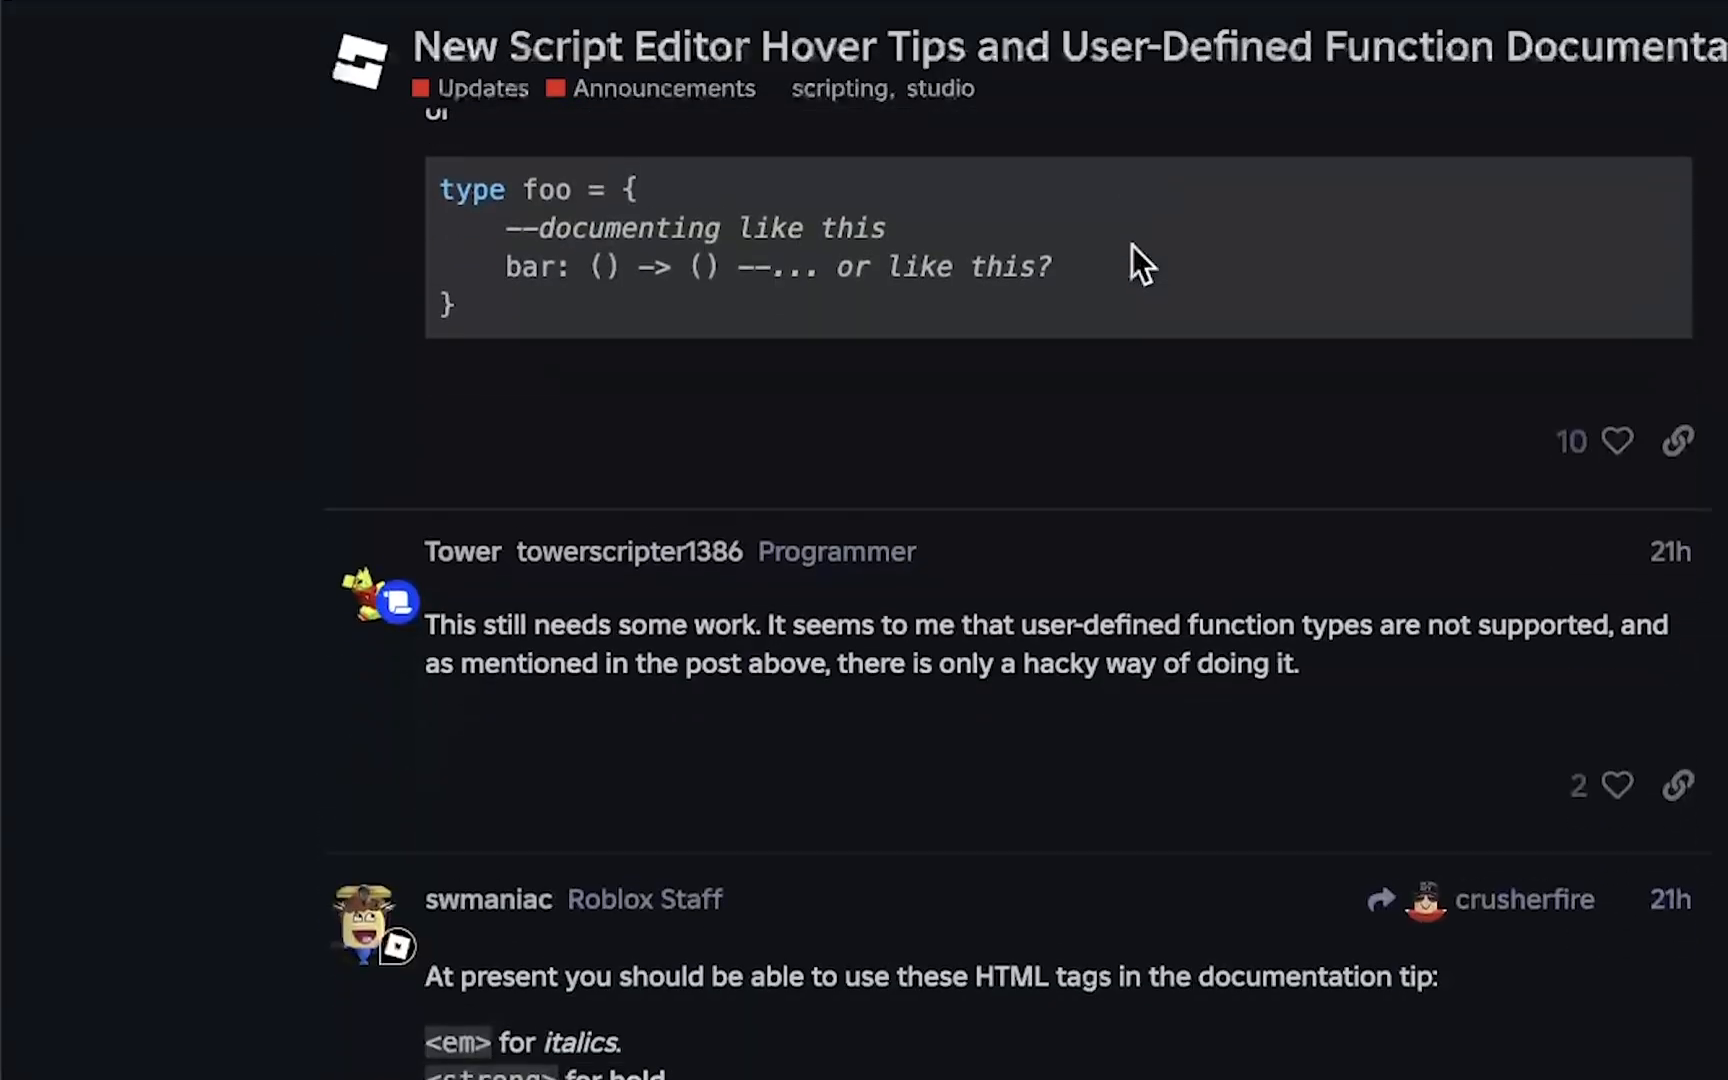
scroll(down, 3)
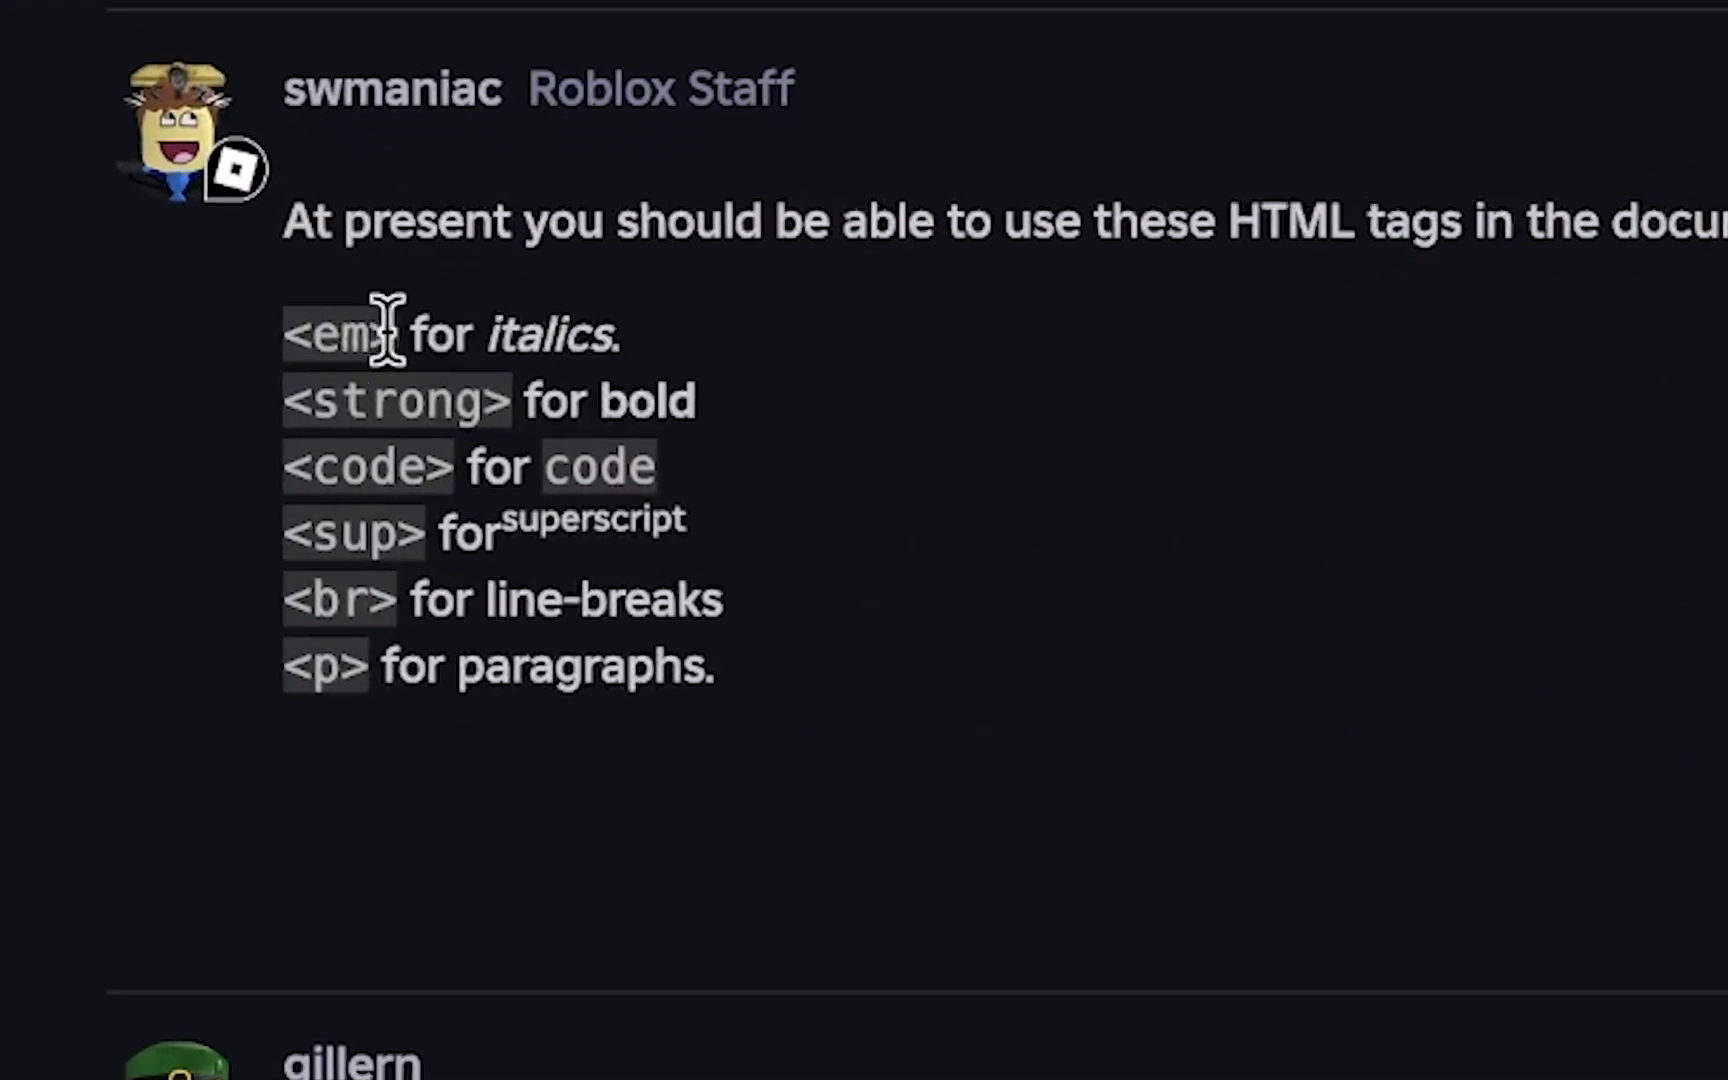